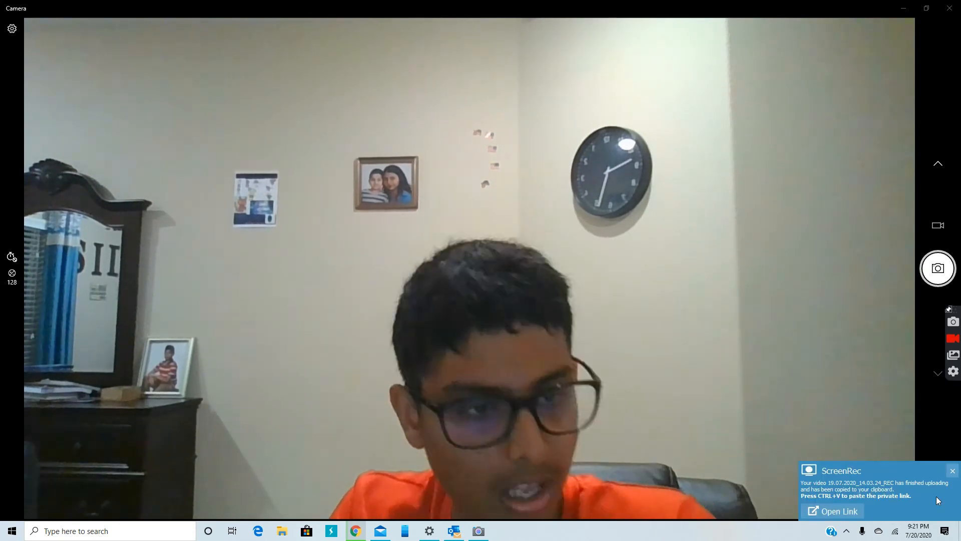
Start a new Chrome tab and enter a partial https web address, revising the typed ending.
left_click(952, 470)
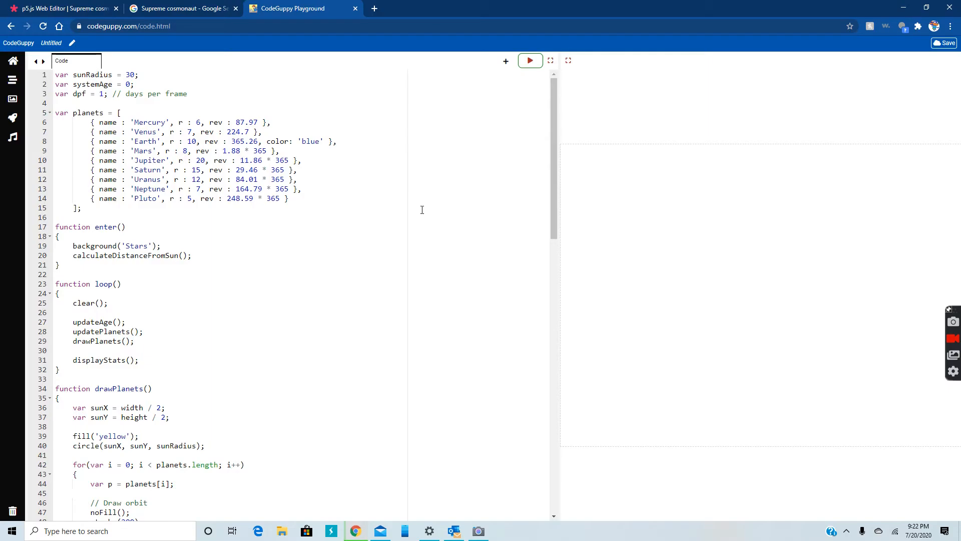
mouse_move(416, 209)
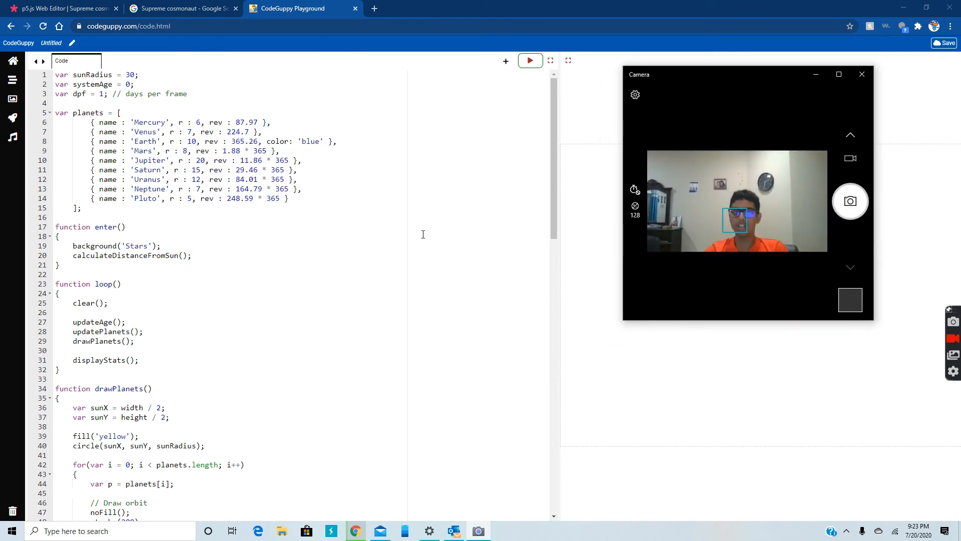
mouse_move(462, 187)
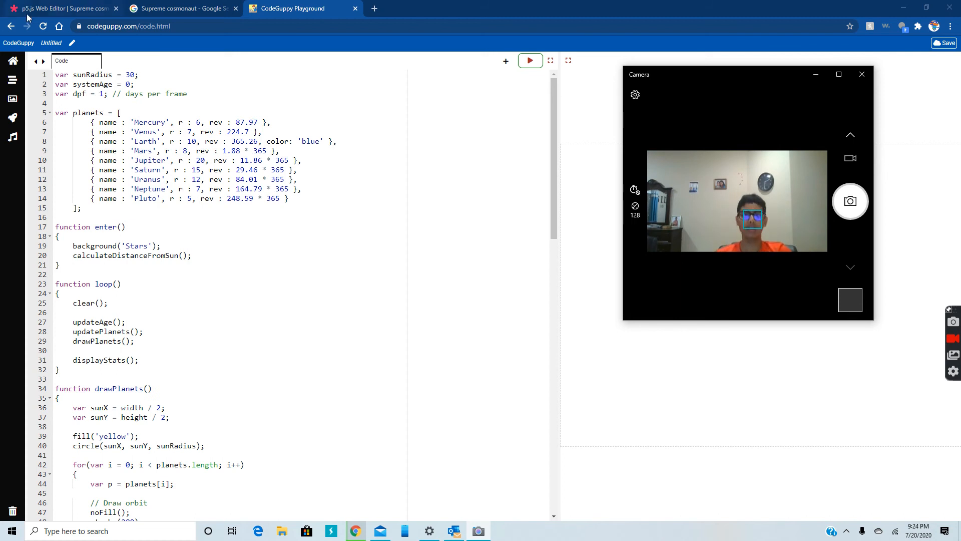
left_click(374, 8)
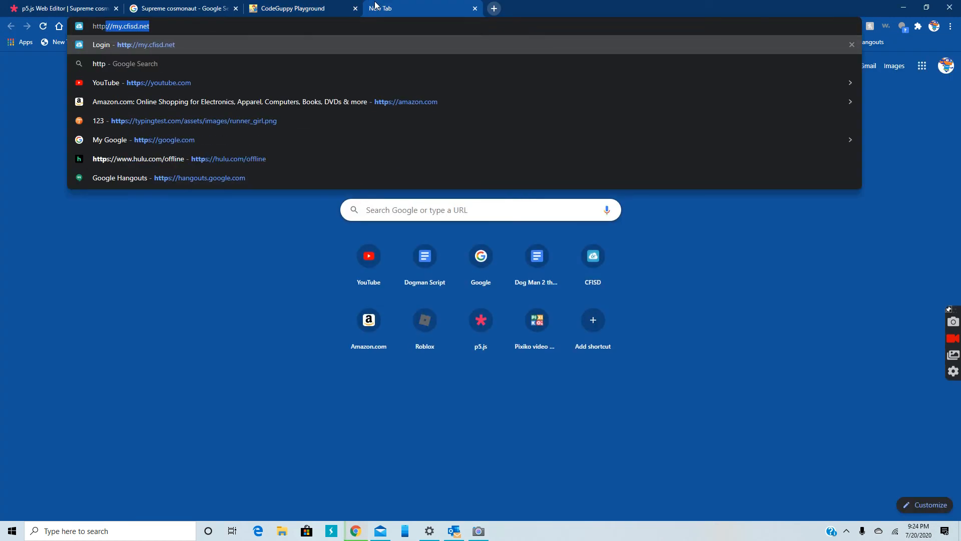
type("https://www.youtube.com")
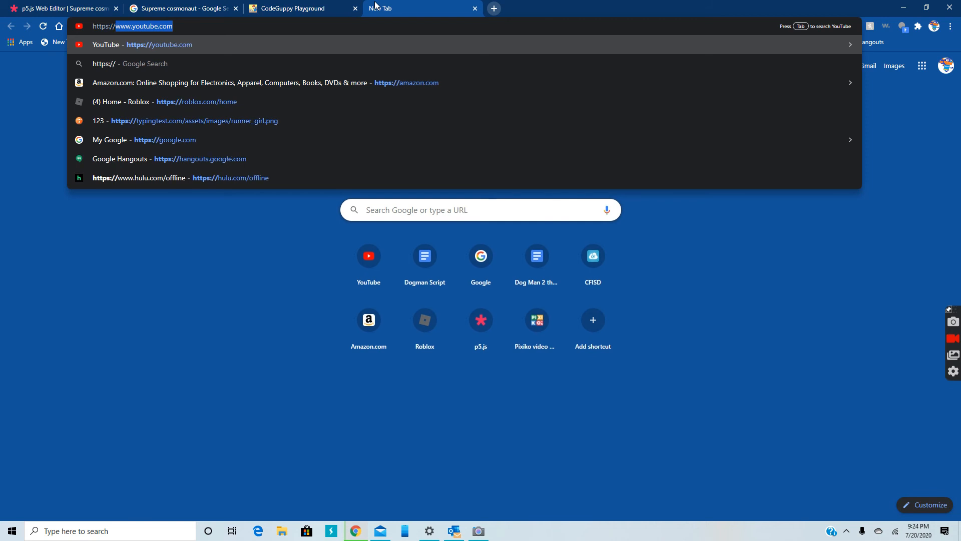
type("sod")
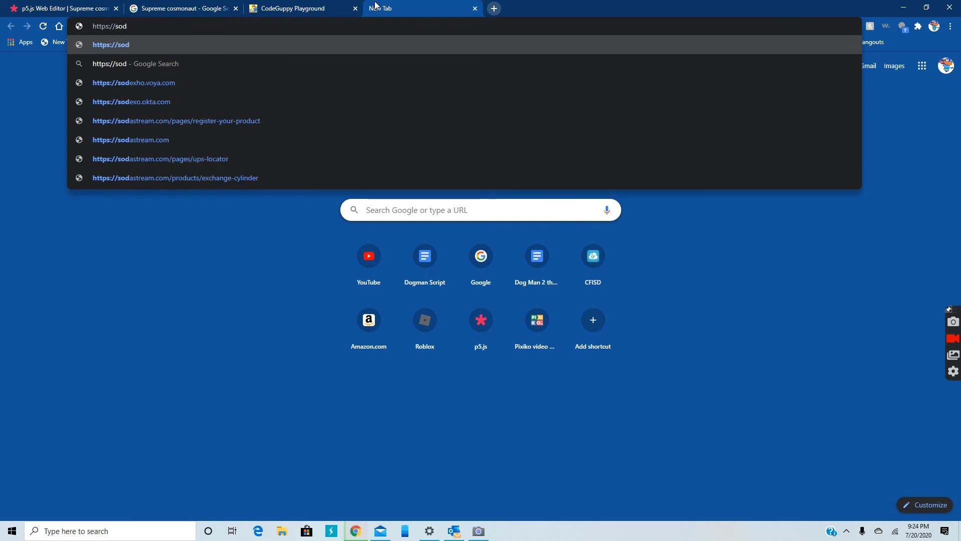
type("s")
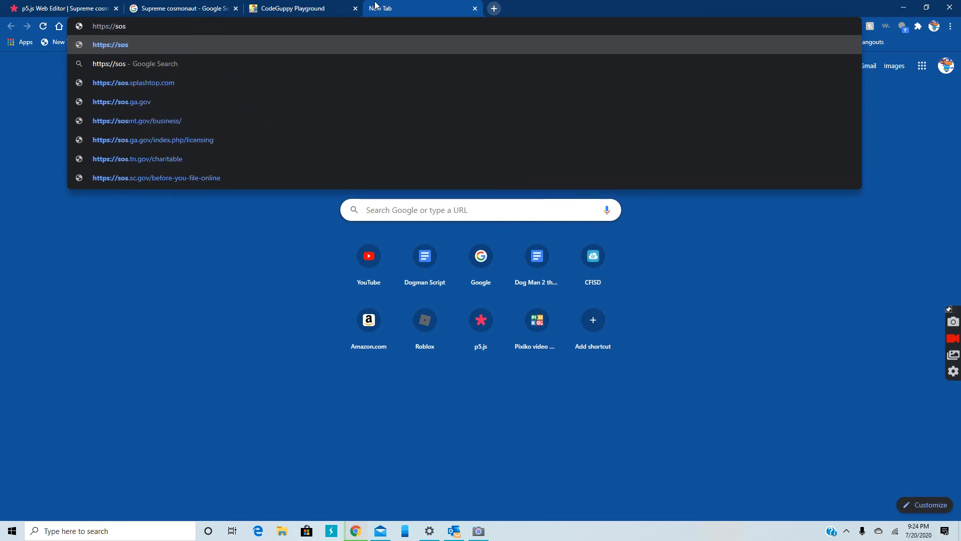
key("BackSpace")
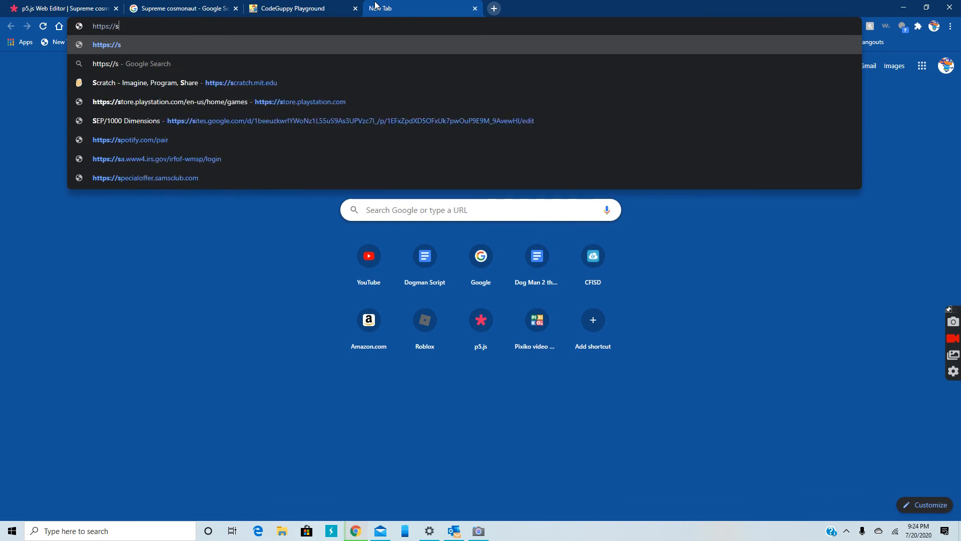
type("id")
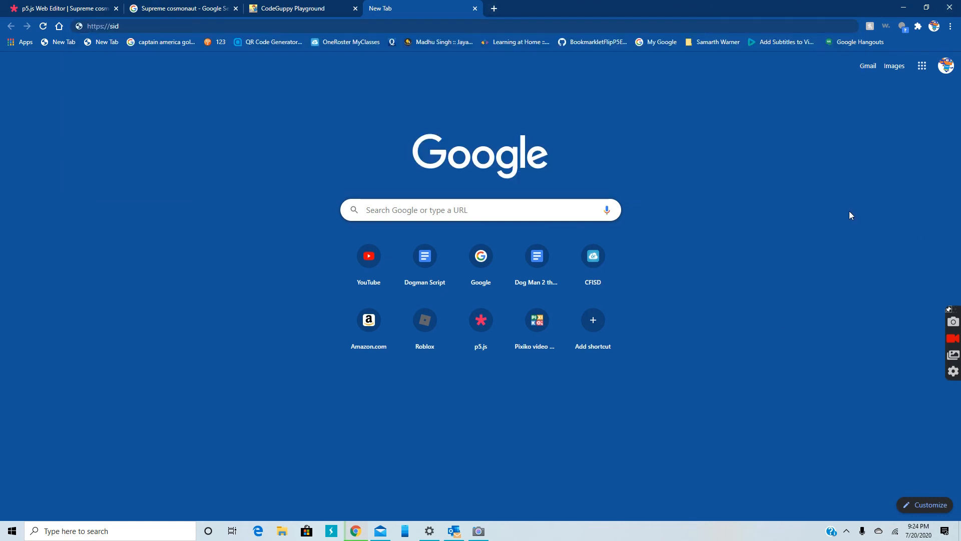
Reach the team's Wix site from the wixsite link in the latest Hangouts conversation.
left_click(853, 42)
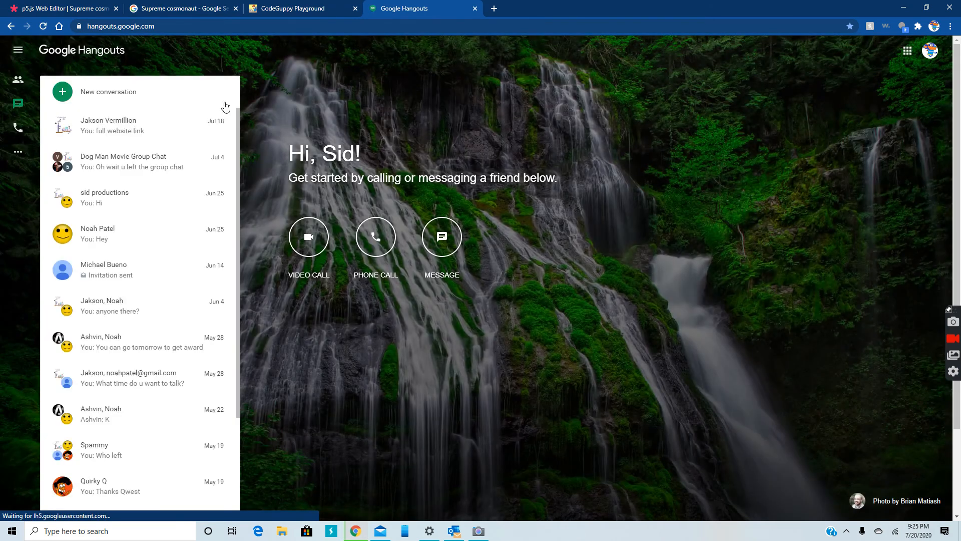
left_click(108, 125)
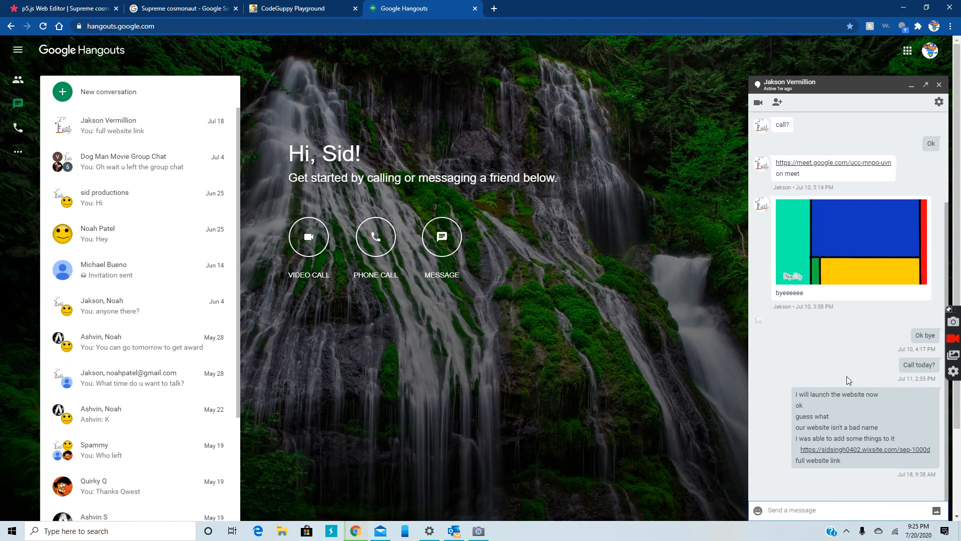
left_click(864, 449)
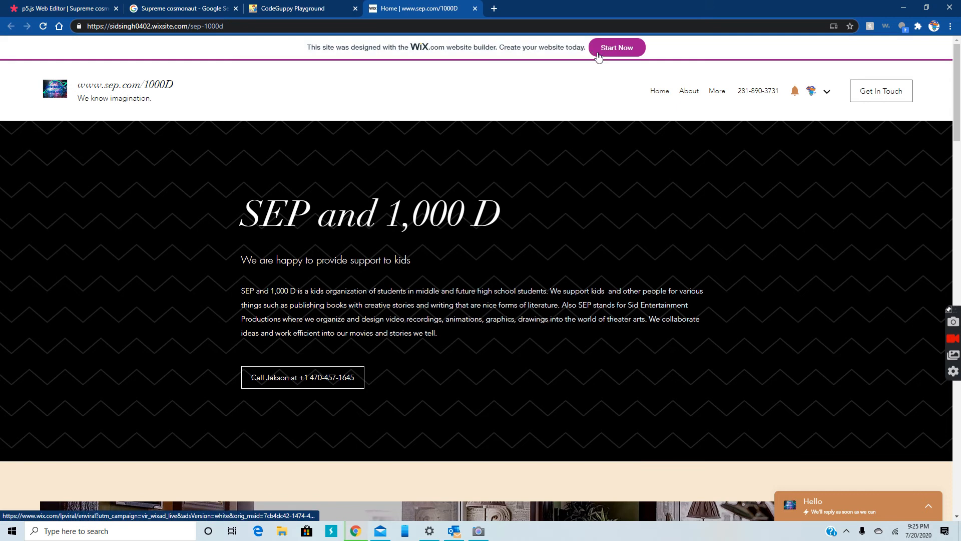
Browse the SEP and 1,000 D home and About pages, then close the site's tab.
scroll("down", 3)
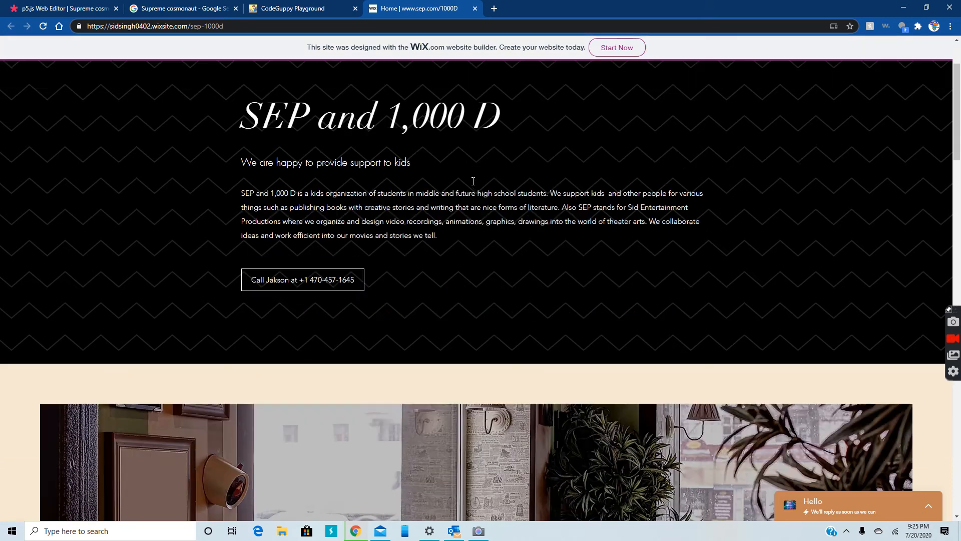
scroll("down", 3)
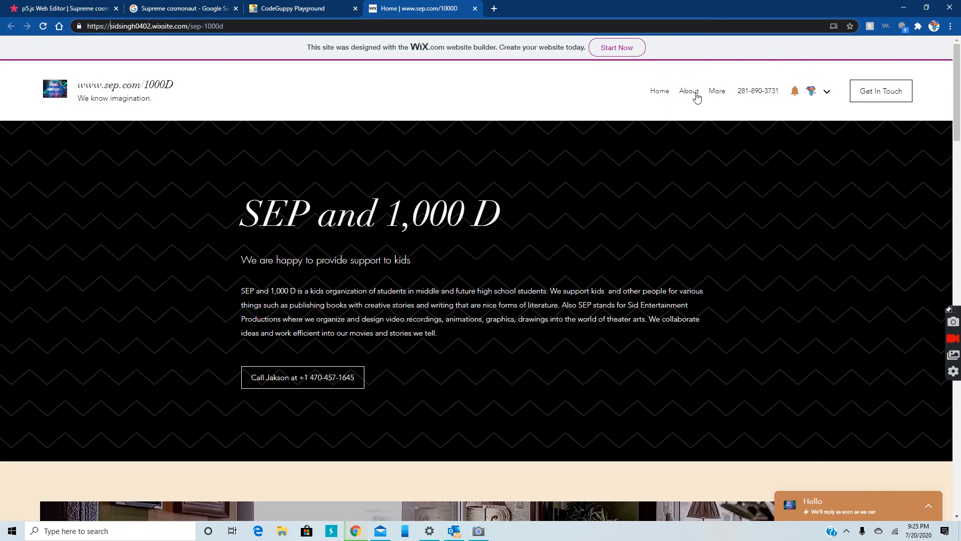
left_click(689, 91)
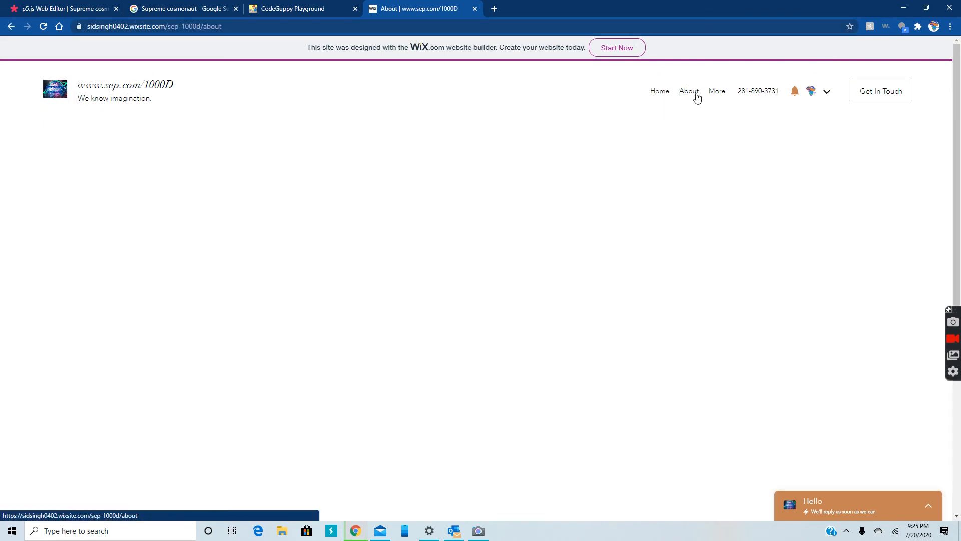
scroll("down", 3)
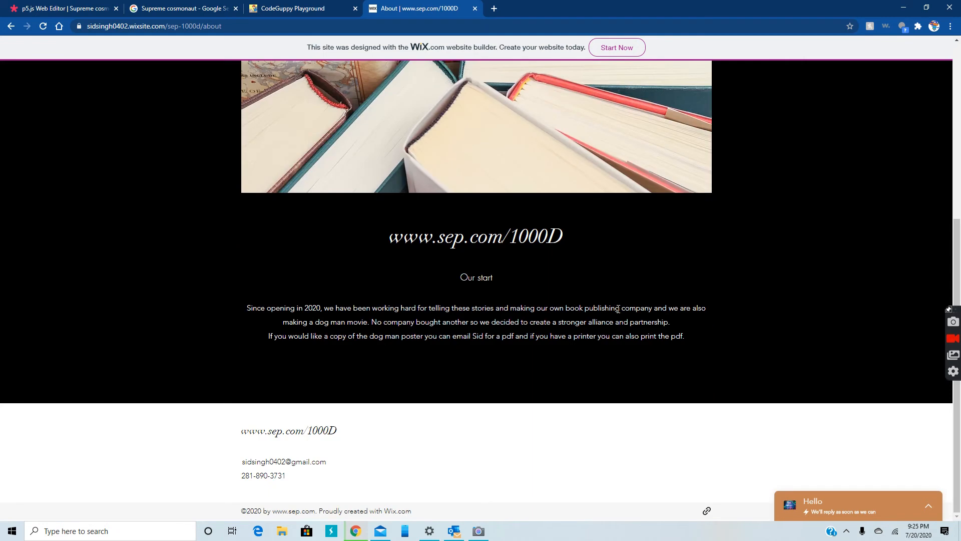
left_click(302, 8)
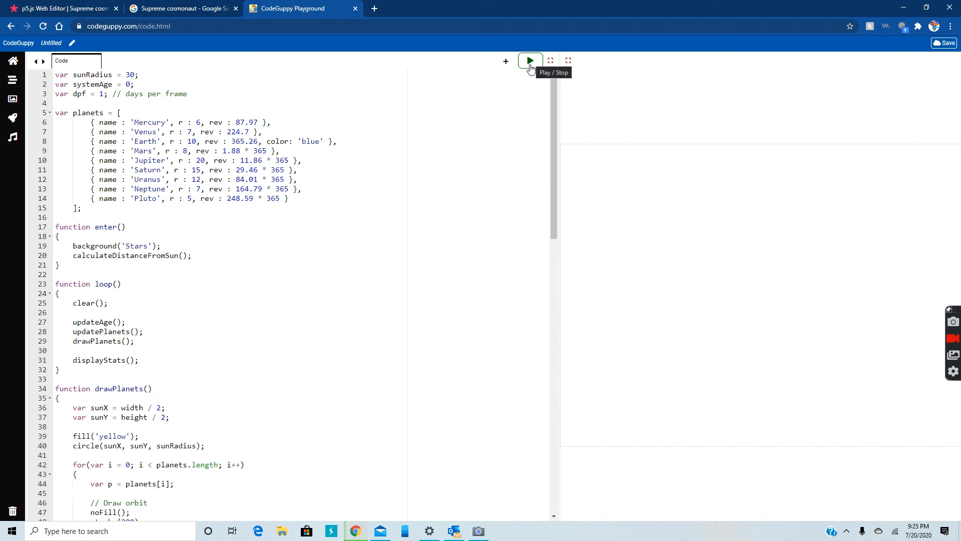
Start the solar system sketch so the planets orbit the sun with ages listed.
left_click(530, 61)
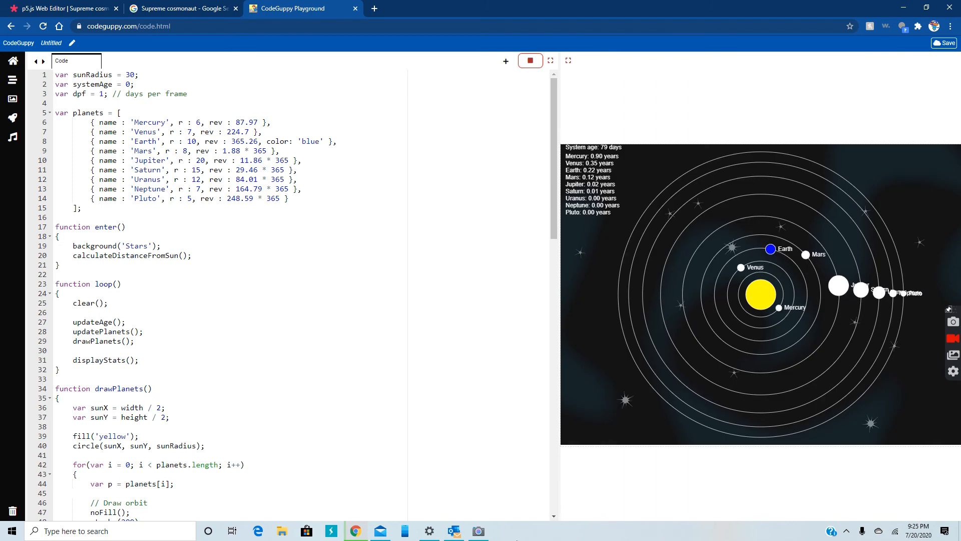
left_click(477, 531)
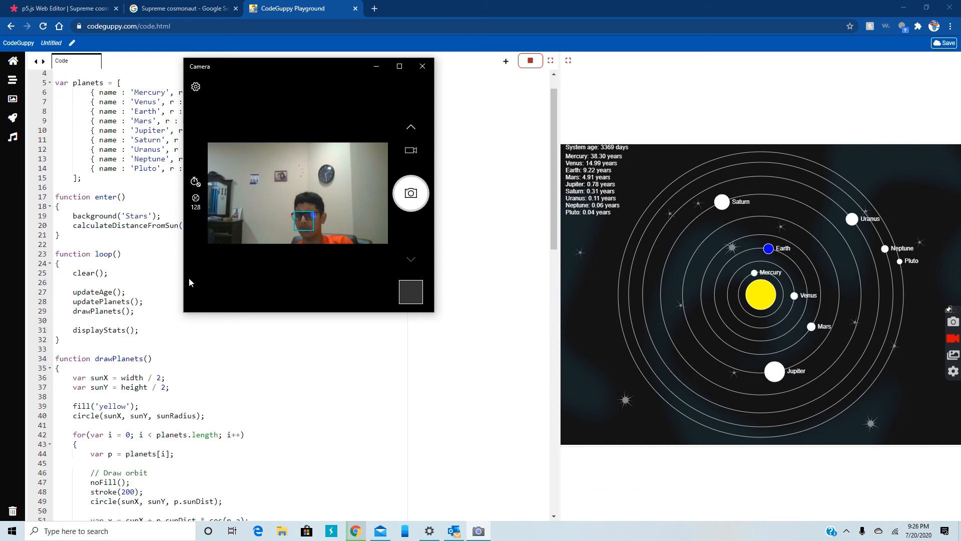
Scroll the running solar system simulation as the system age passes 8,000 days.
scroll("down", 3)
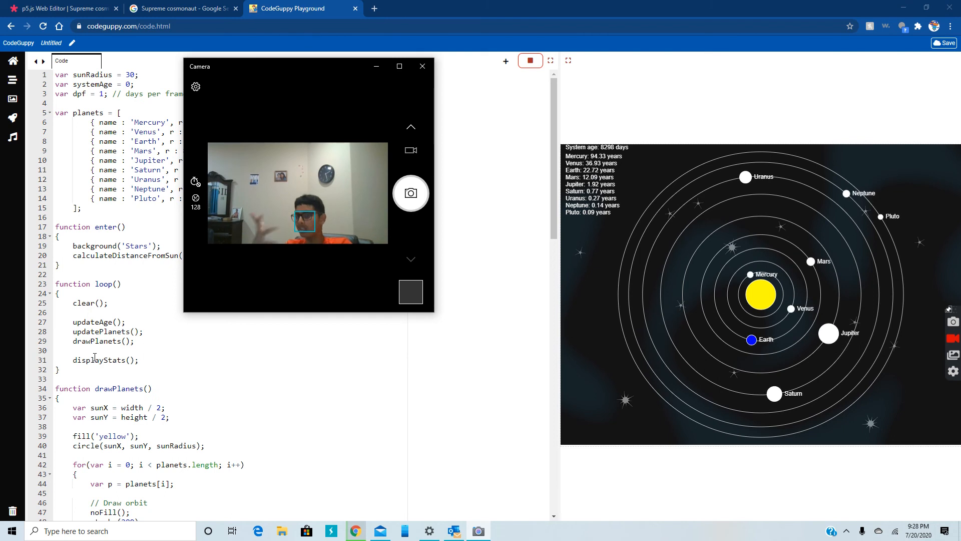
From the Supreme cosmonaut fractal sketch, go to codingtrain's sketches page.
left_click(58, 8)
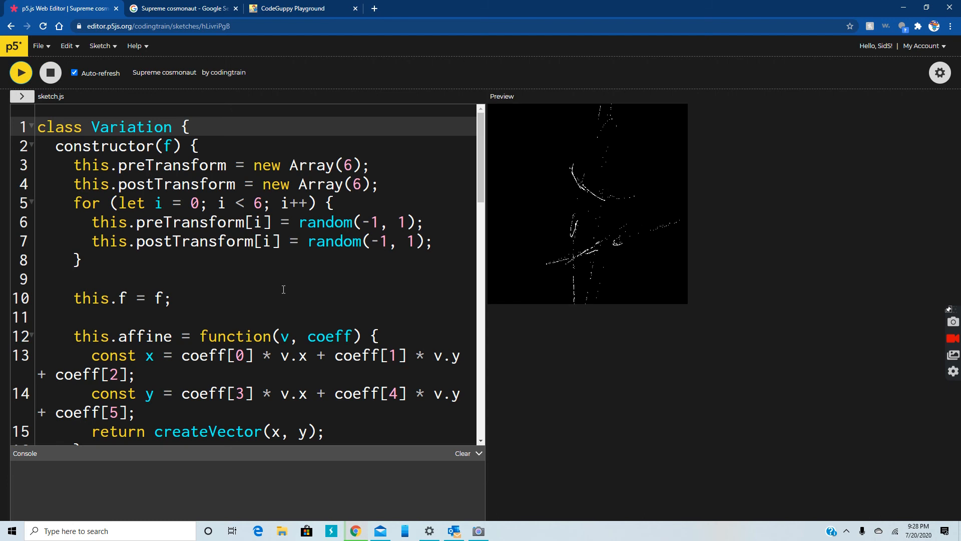
left_click(158, 26)
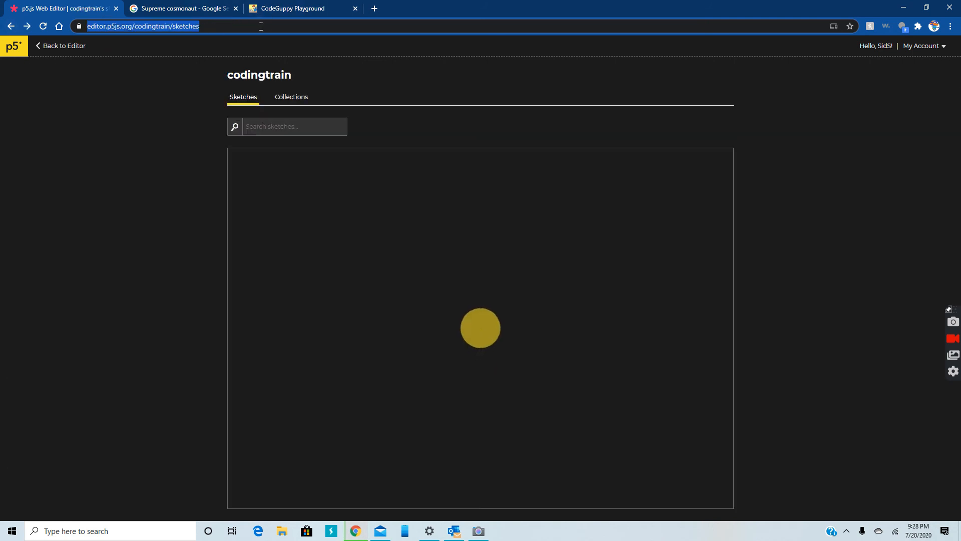
mouse_move(79, 26)
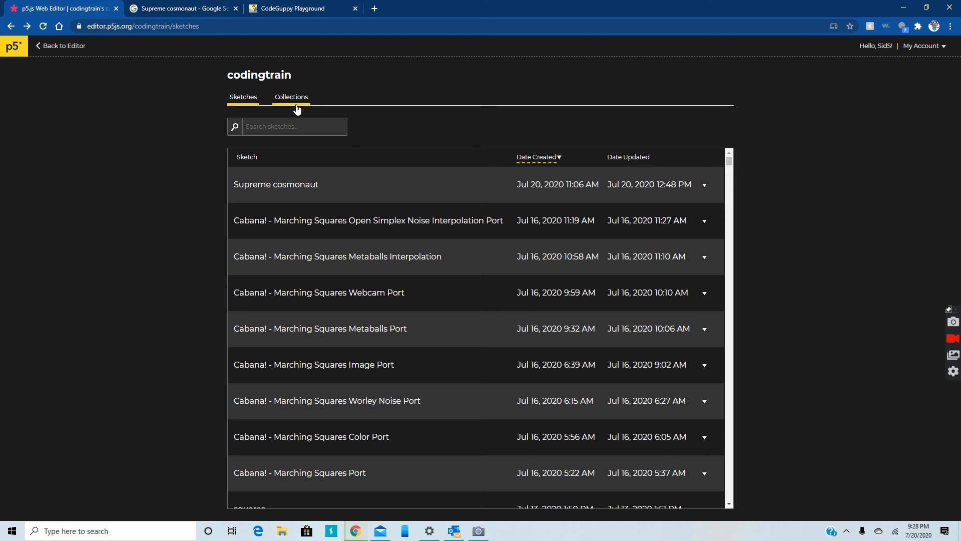
Close the p5.js Web Editor and Supreme cosmonaut search tabs, leaving only CodeGuppy.
left_click(182, 8)
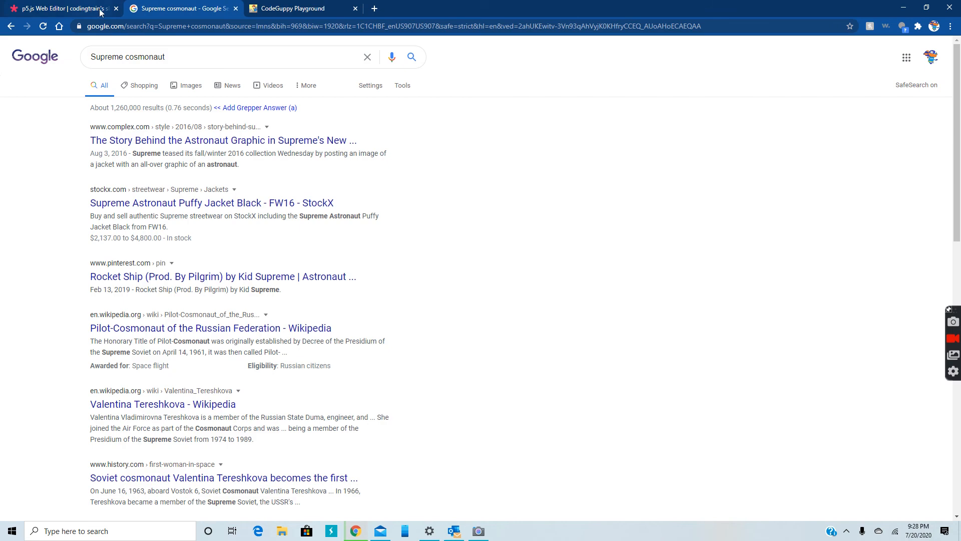
left_click(116, 8)
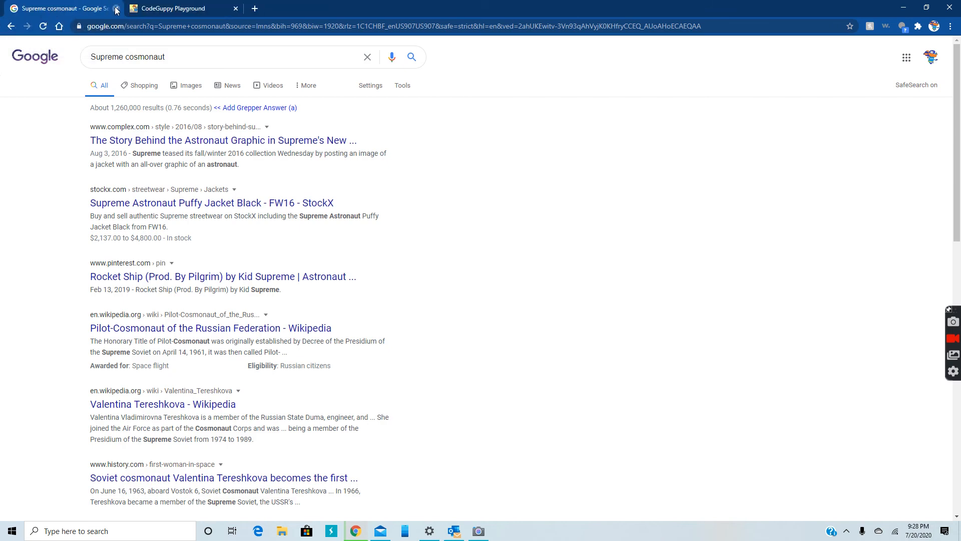
left_click(178, 8)
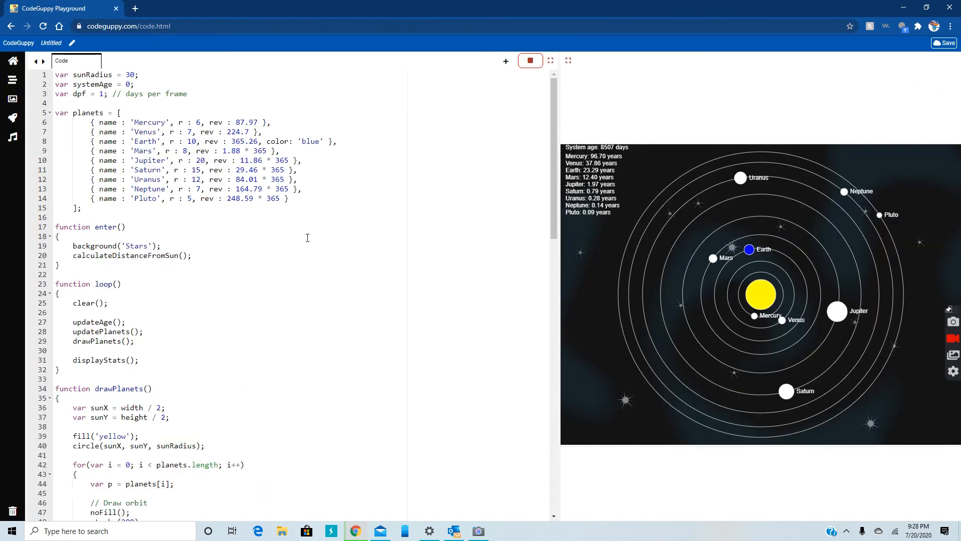
left_click(478, 530)
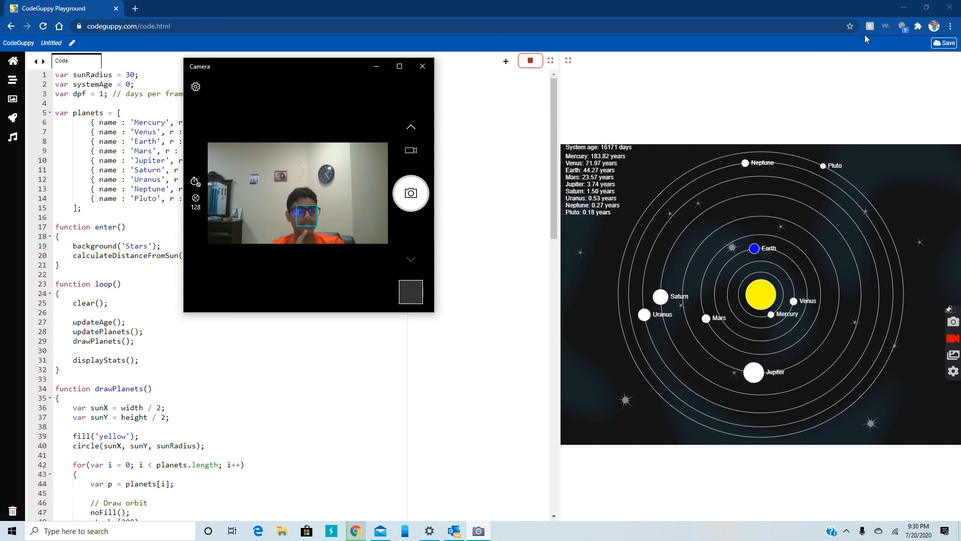
left_click(944, 43)
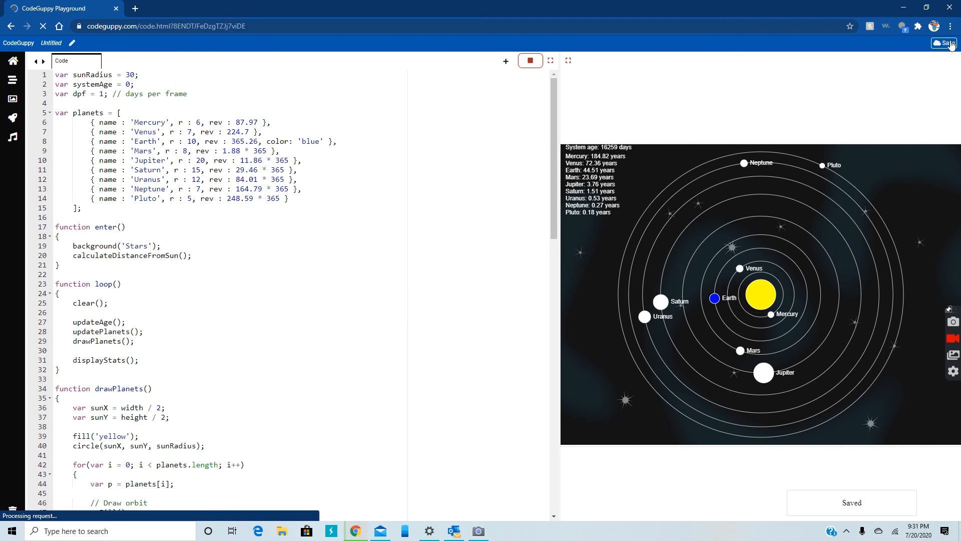
Return to the CodeGuppy home page and reopen the saved Untitled program.
left_click(530, 61)
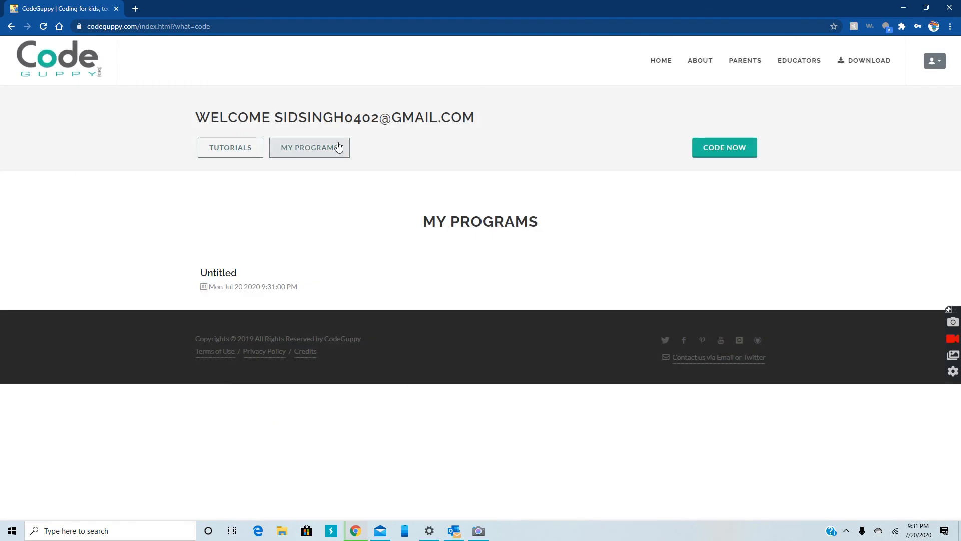
mouse_move(348, 173)
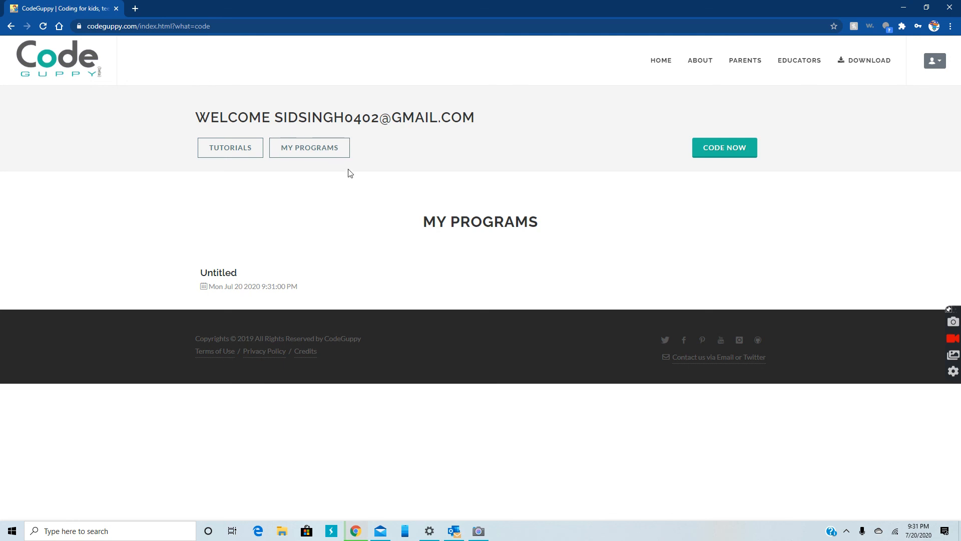
mouse_move(280, 280)
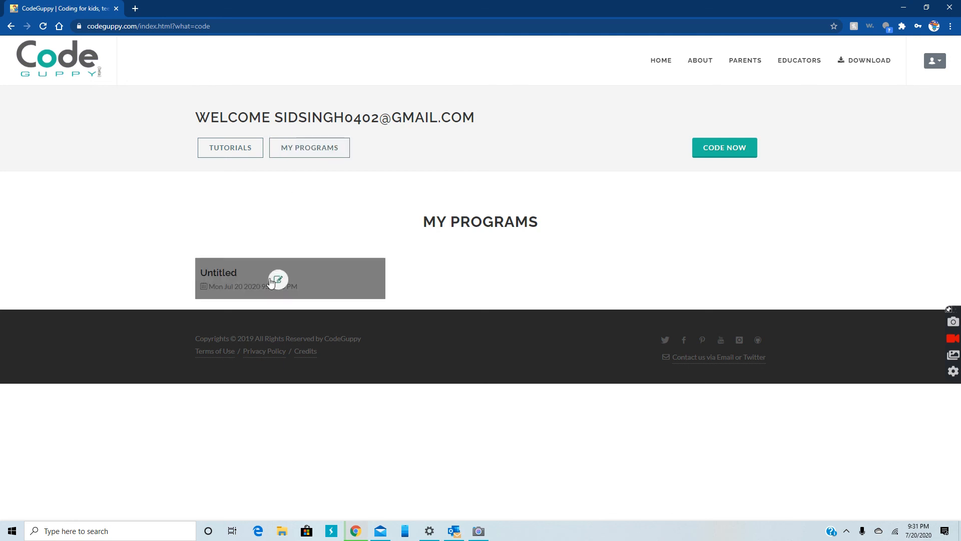
left_click(277, 280)
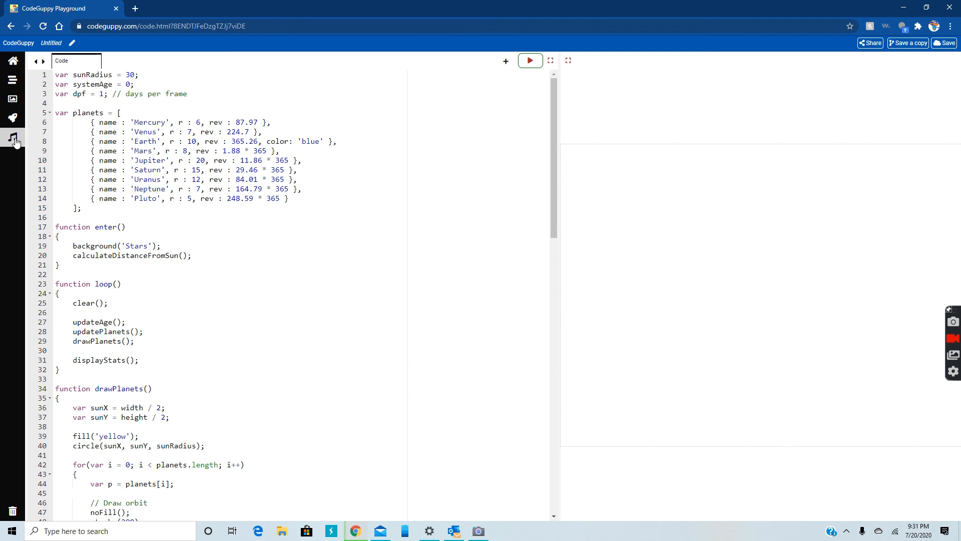
left_click(12, 137)
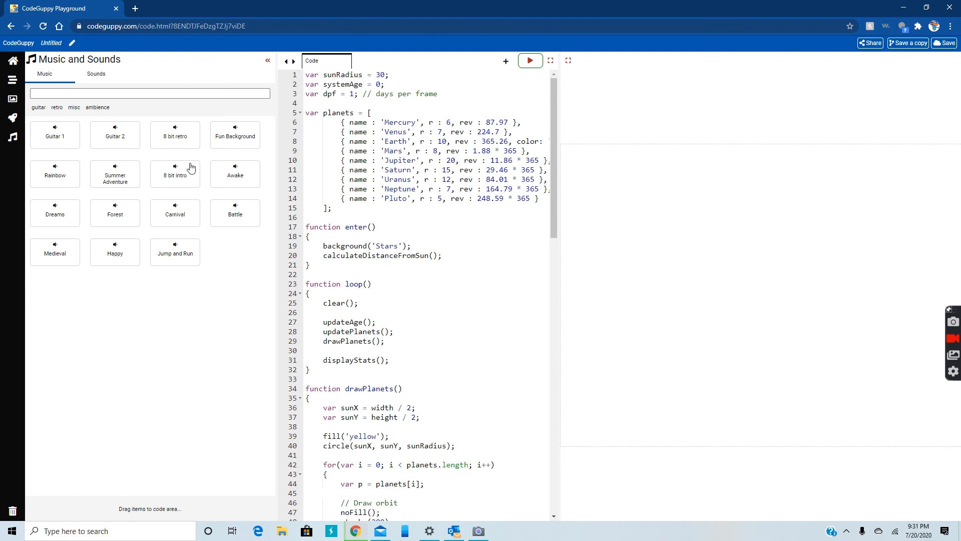
mouse_move(13, 222)
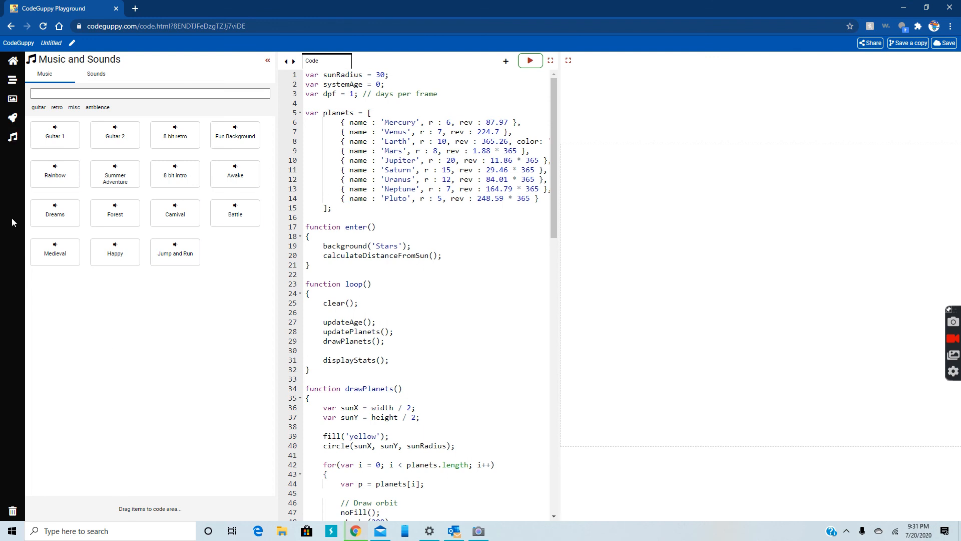
left_click(268, 60)
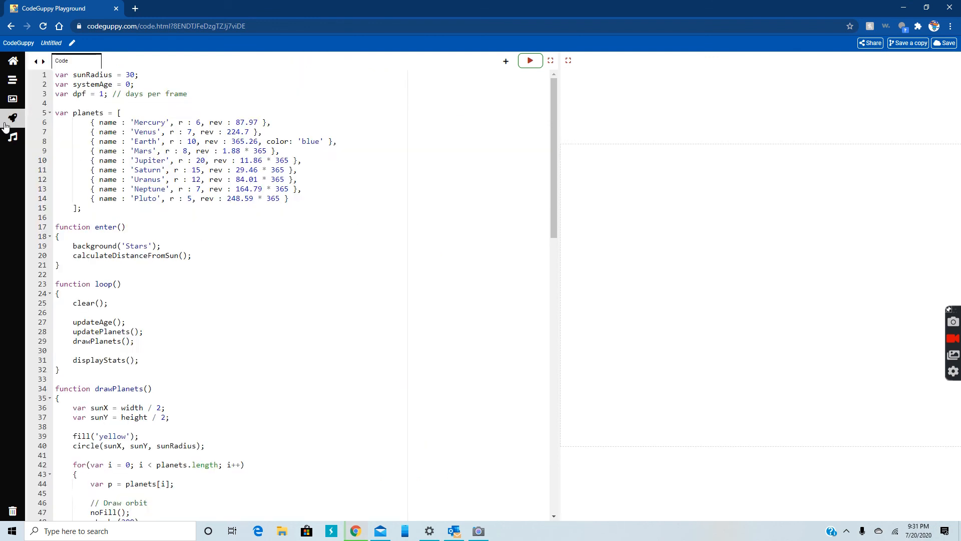
left_click(12, 117)
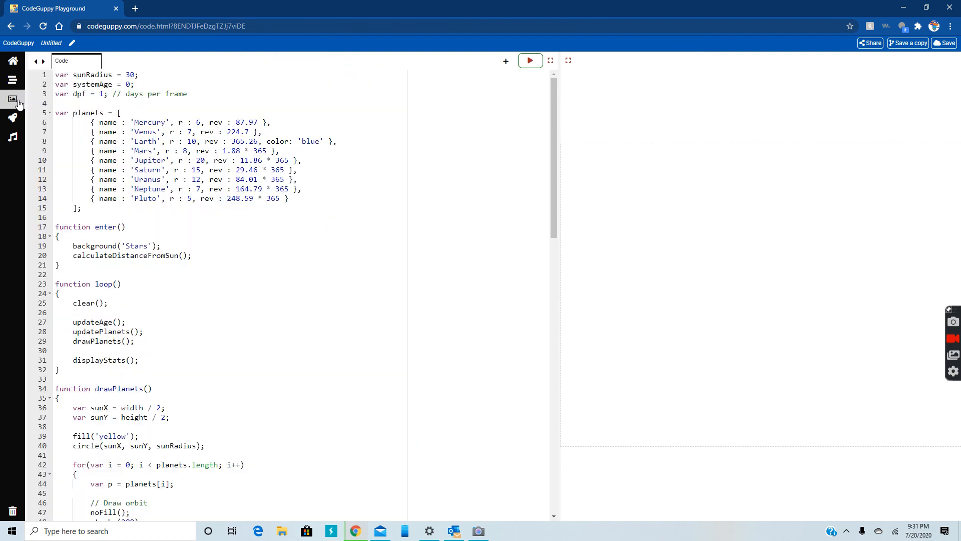
left_click(12, 101)
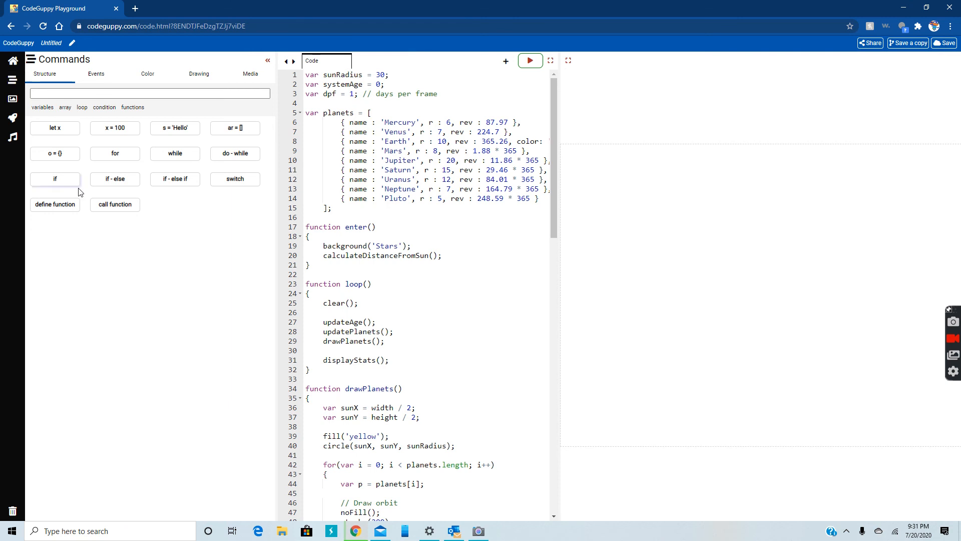
left_click(12, 61)
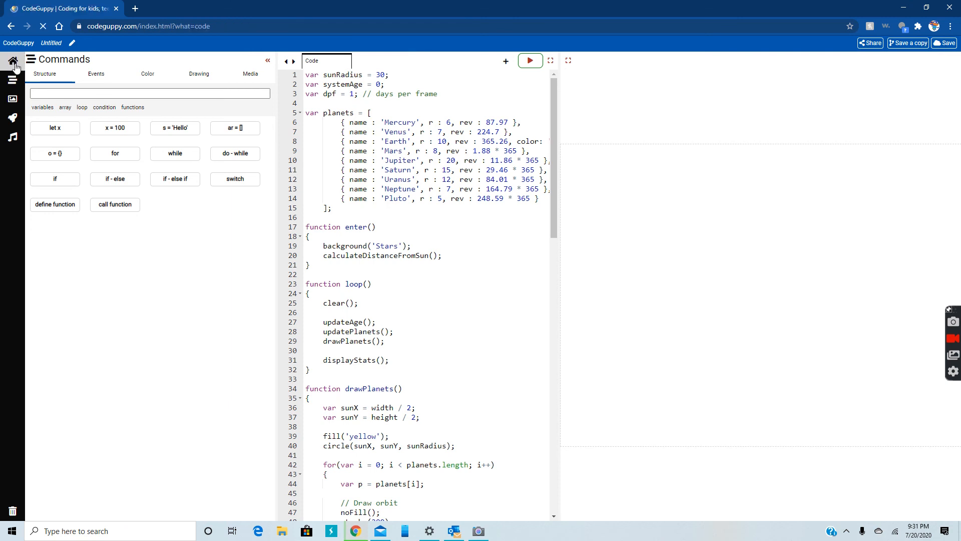
left_click(12, 62)
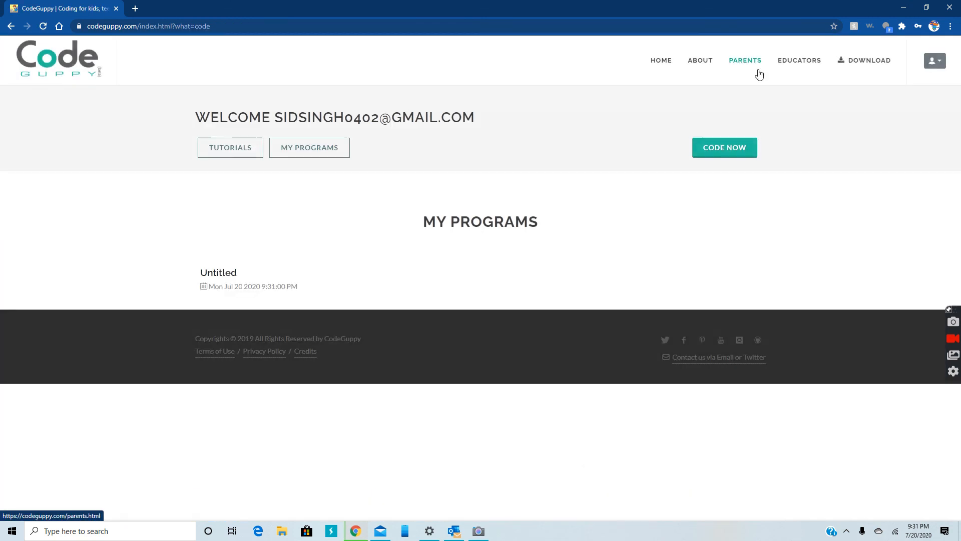
mouse_move(323, 186)
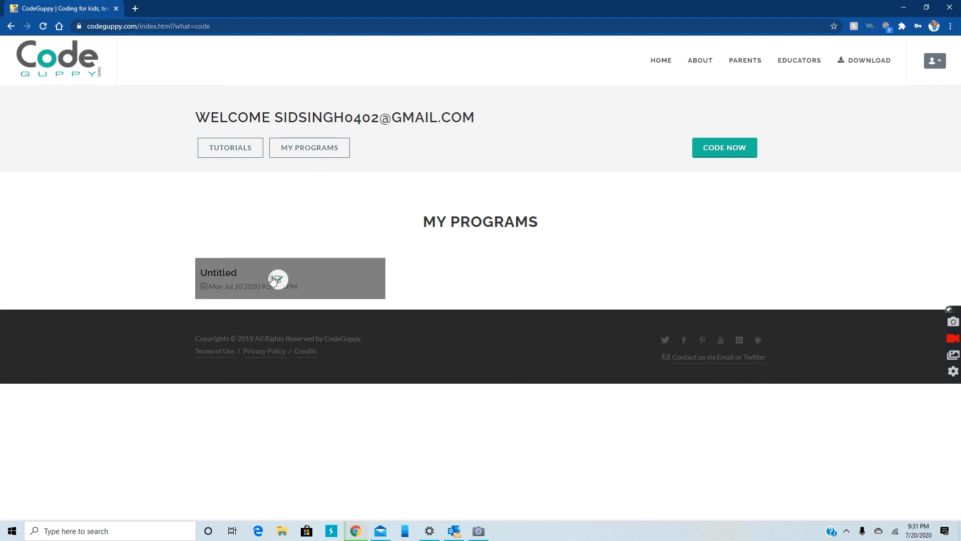
Reopen the Untitled program, retitle it 'Solar System', and save it.
left_click(277, 280)
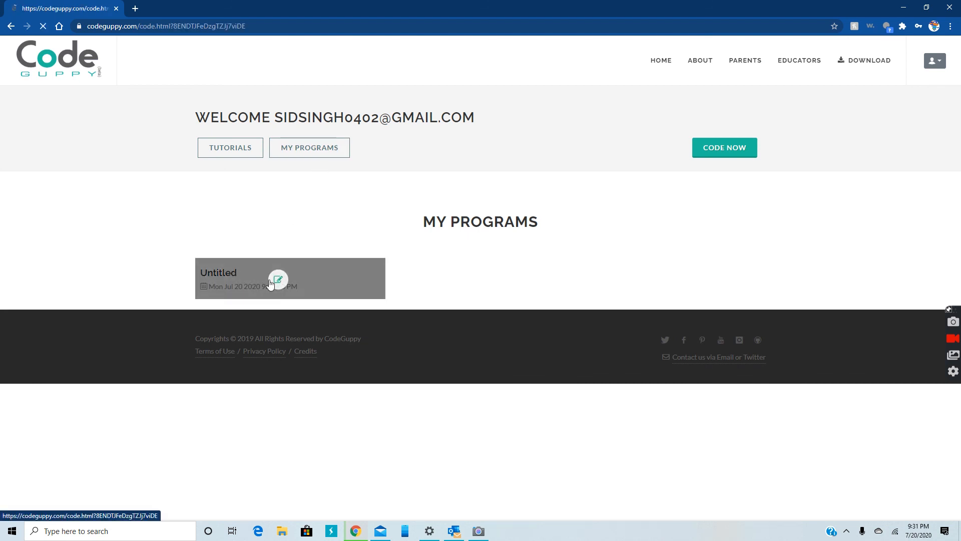
left_click(278, 279)
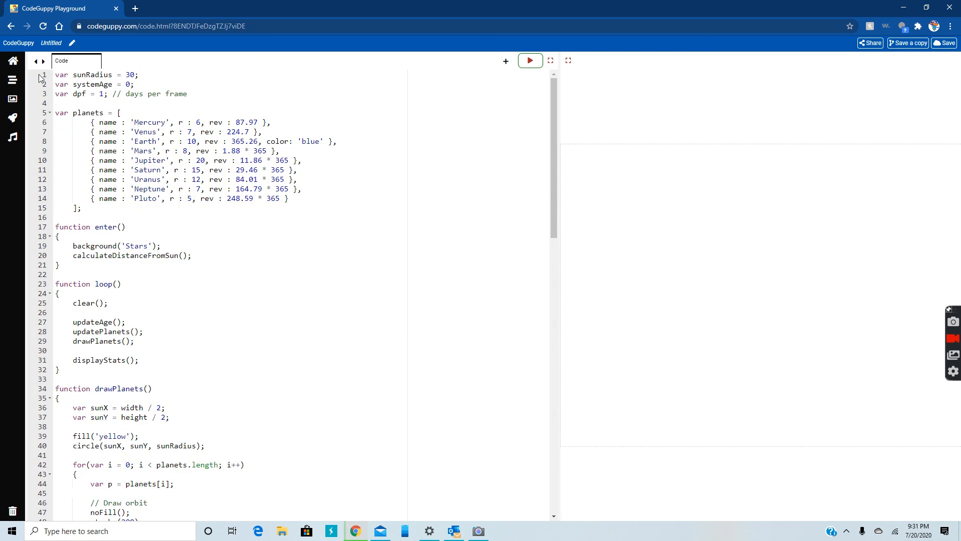
left_click(51, 43)
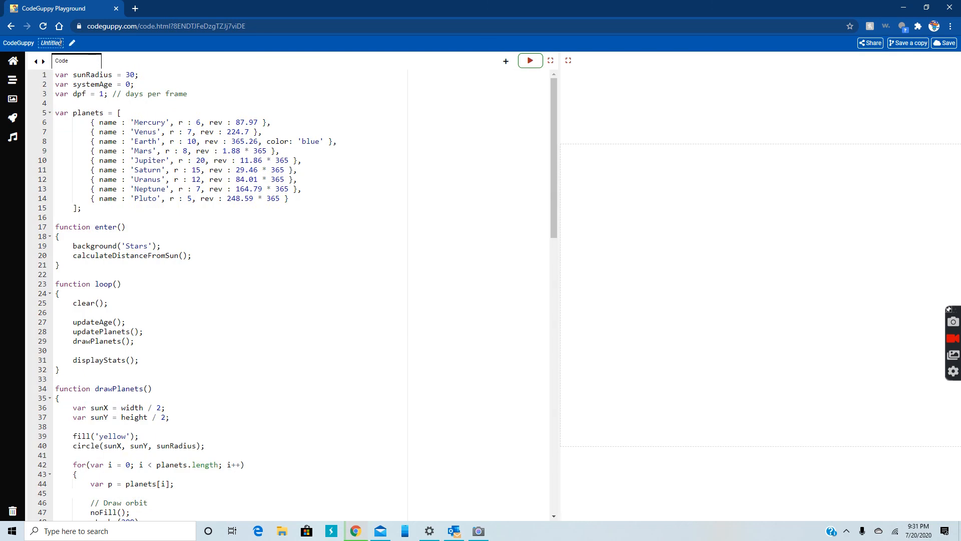
left_click(51, 43)
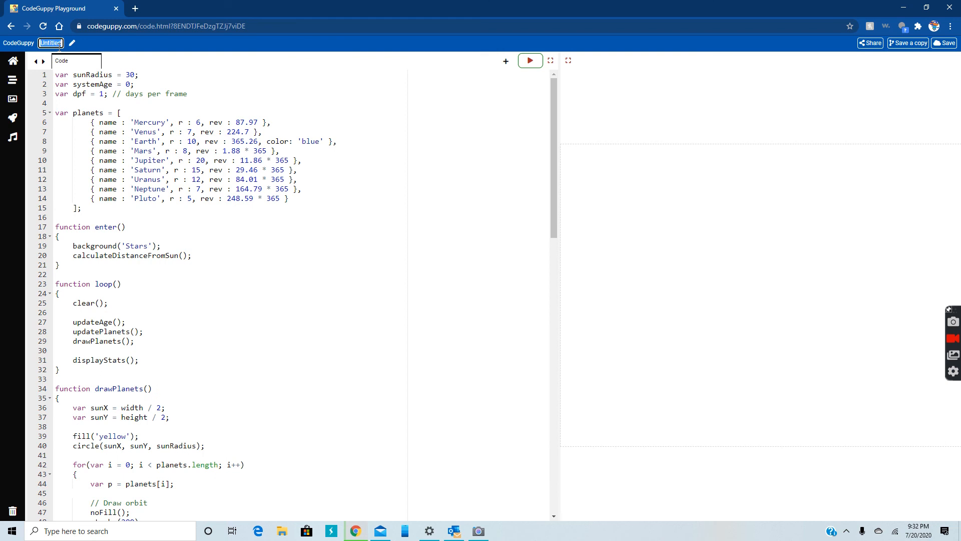
type("Solar System")
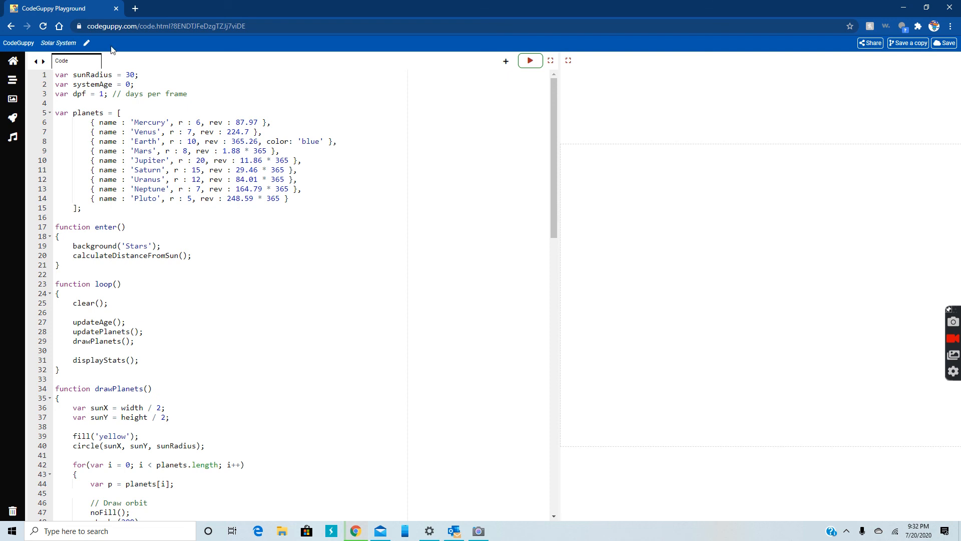
mouse_move(894, 53)
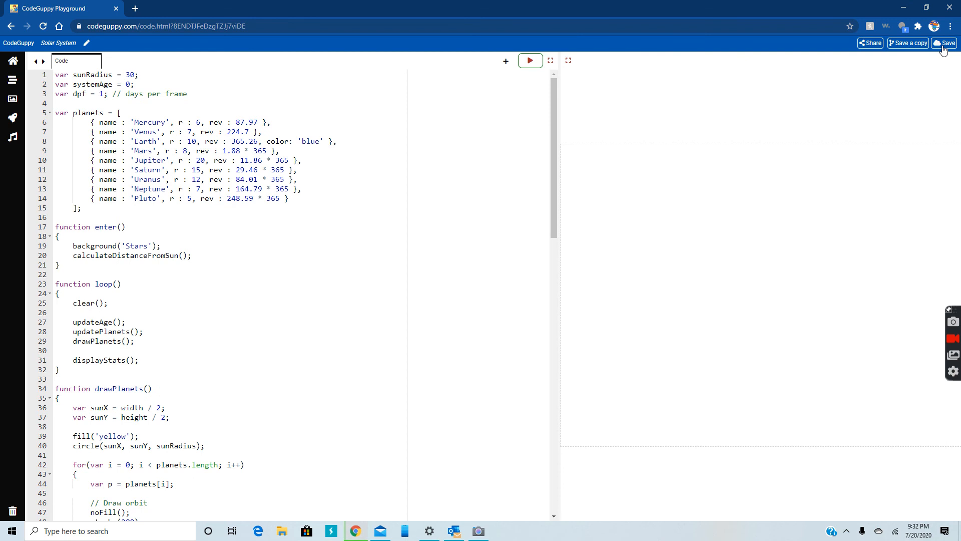
left_click(10, 26)
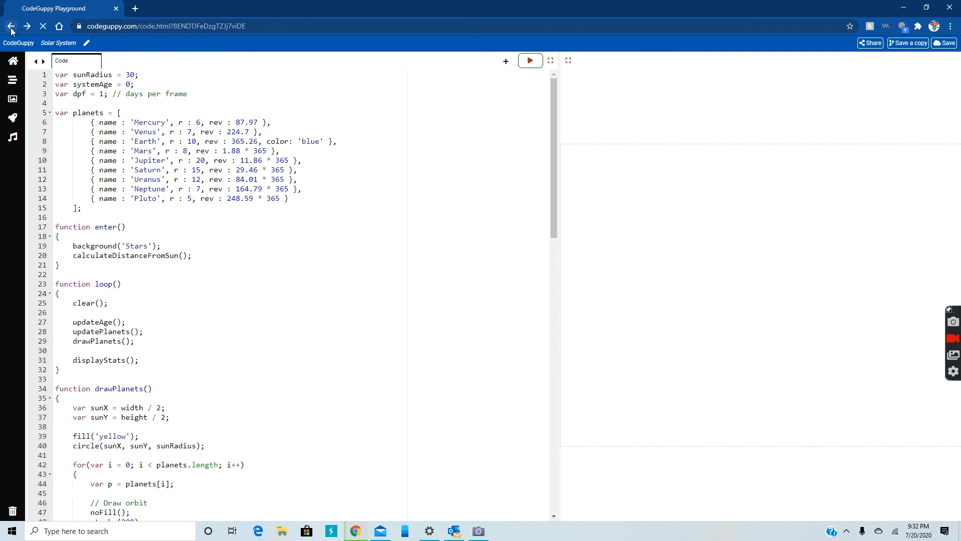
Confirm Solar System appears in My Programs, then bring up the Tutorials catalog.
left_click(11, 26)
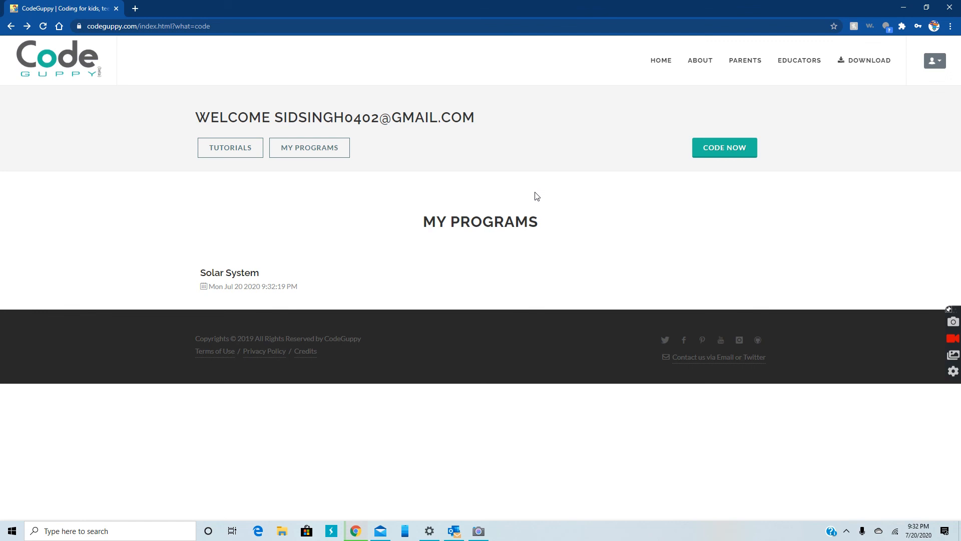
mouse_move(513, 458)
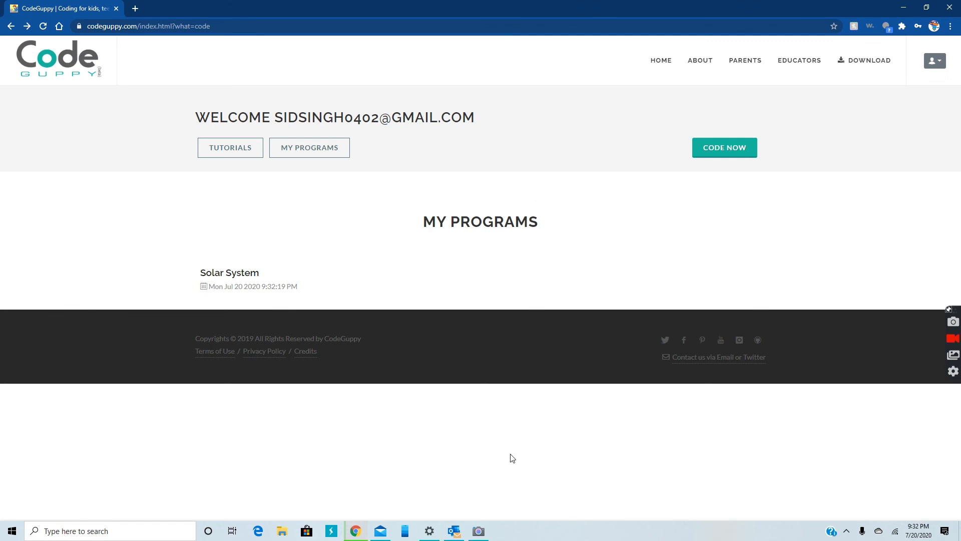
left_click(478, 530)
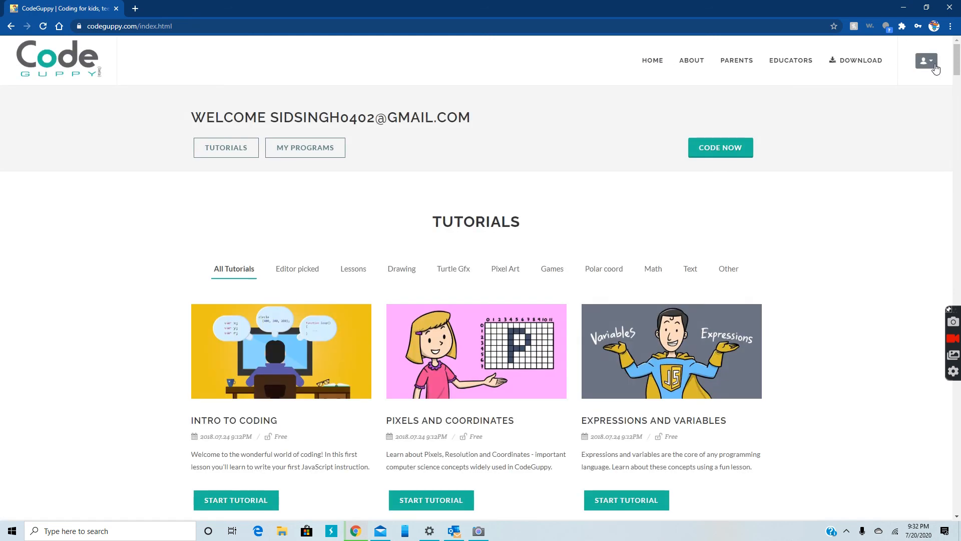
mouse_move(864, 236)
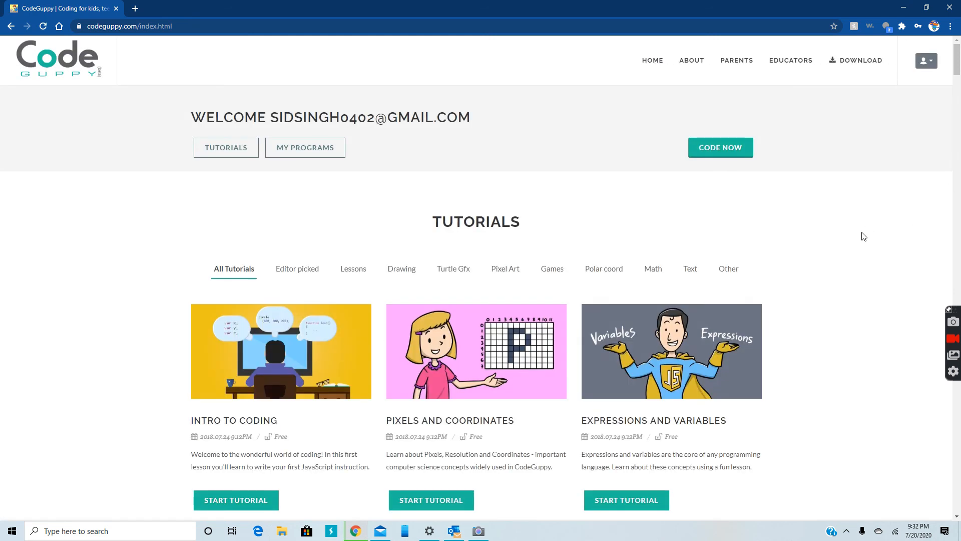
Scroll the tutorials list down to the 'CodeGuppy for p5.js connoisseurs' card and start it.
scroll("down", 3)
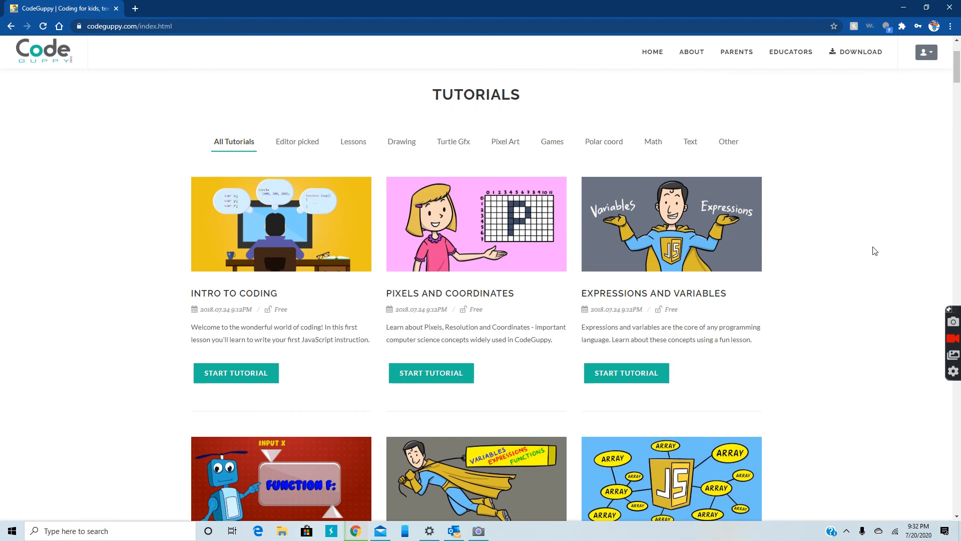
scroll("down", 3)
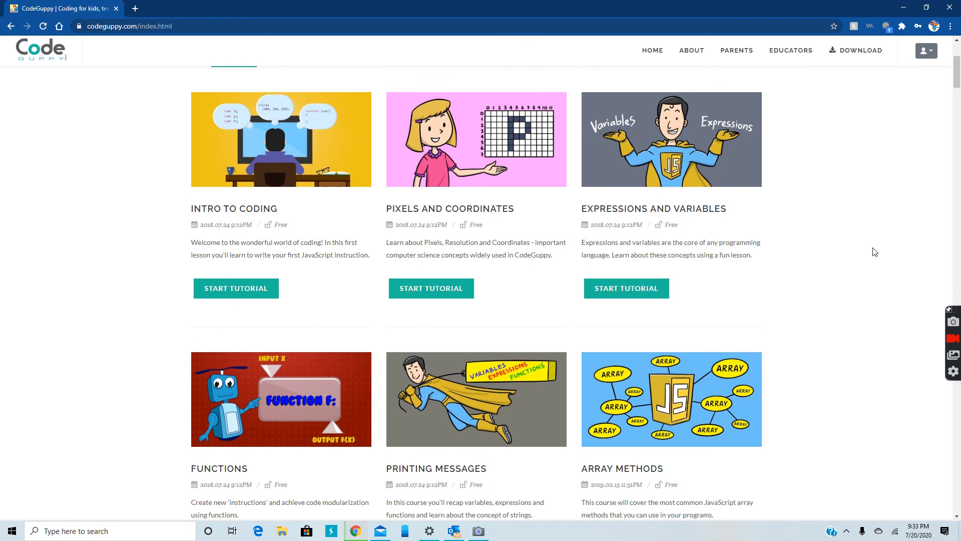
mouse_move(851, 239)
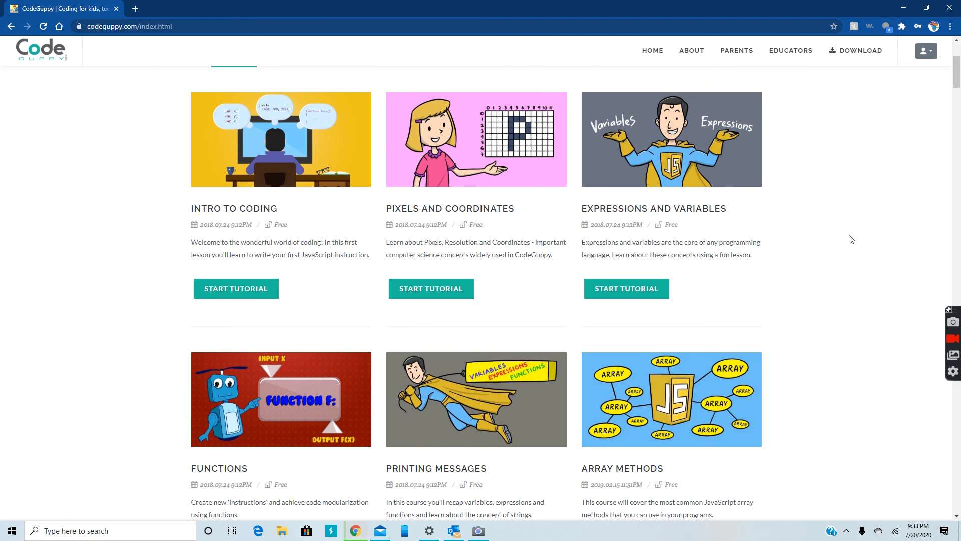
scroll("down", 3)
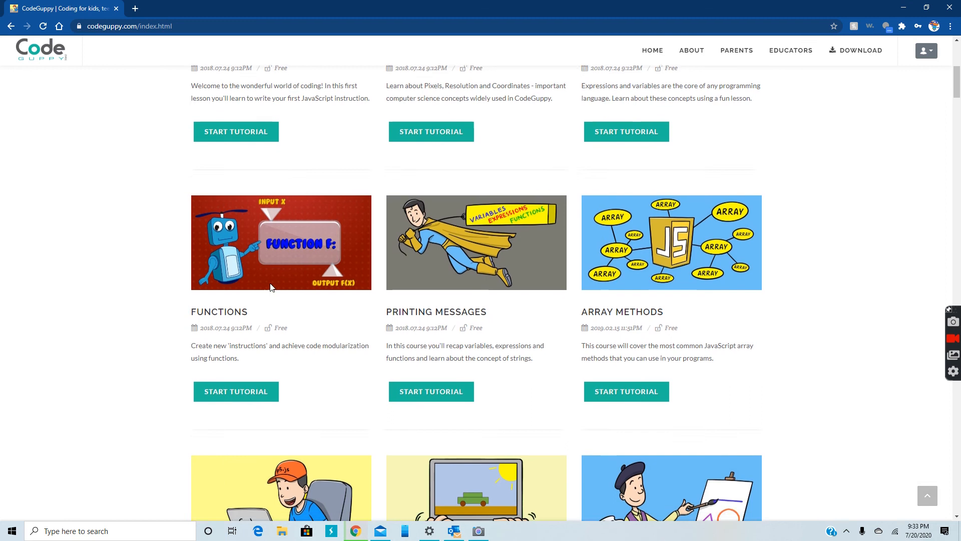
scroll("down", 3)
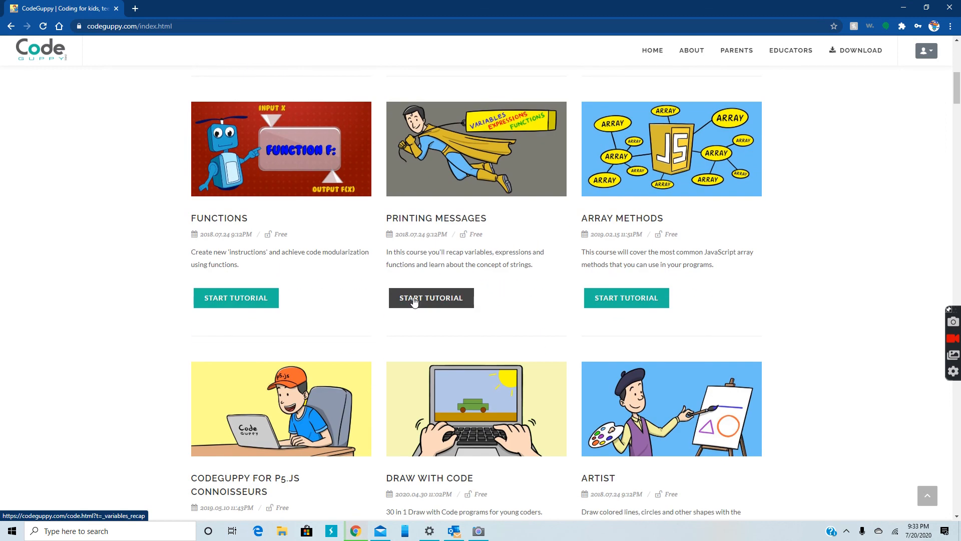
mouse_move(824, 215)
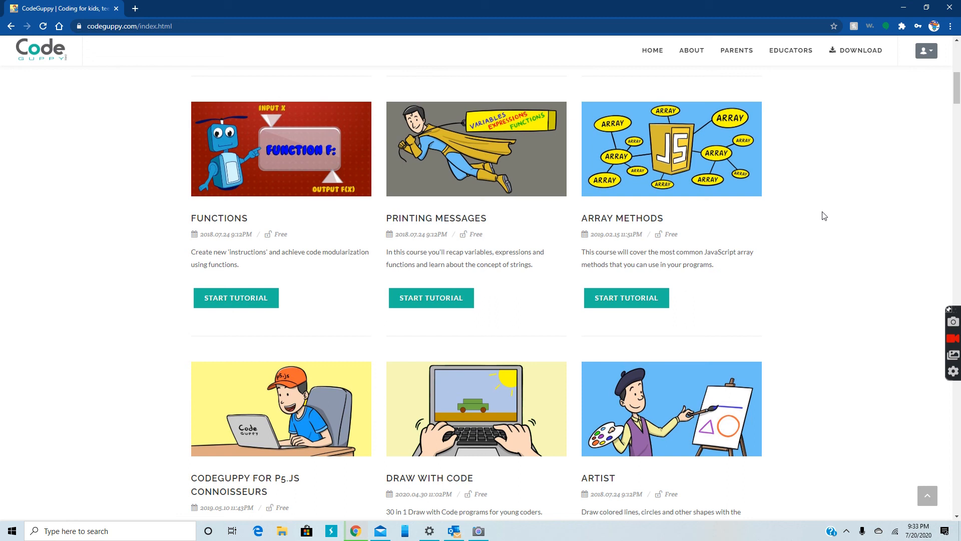
mouse_move(813, 208)
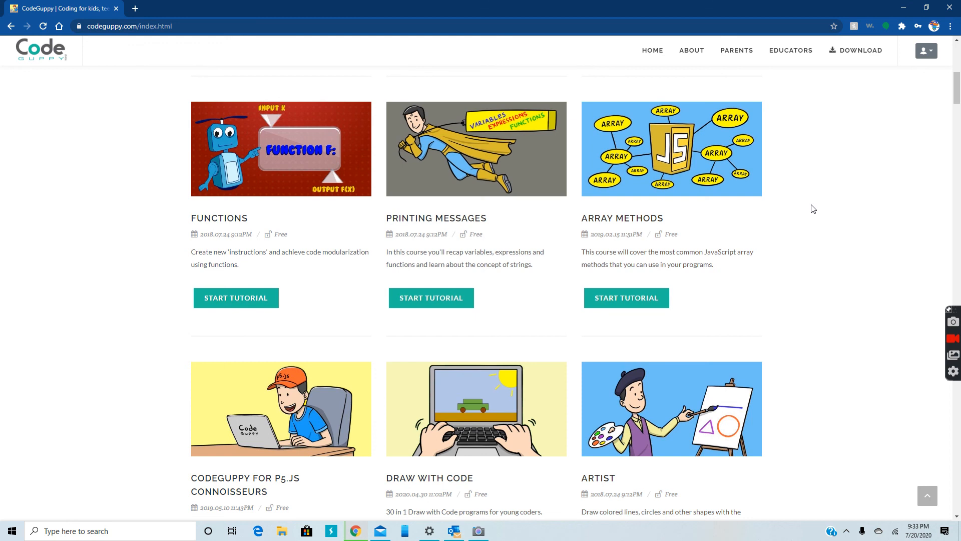
scroll("down", 3)
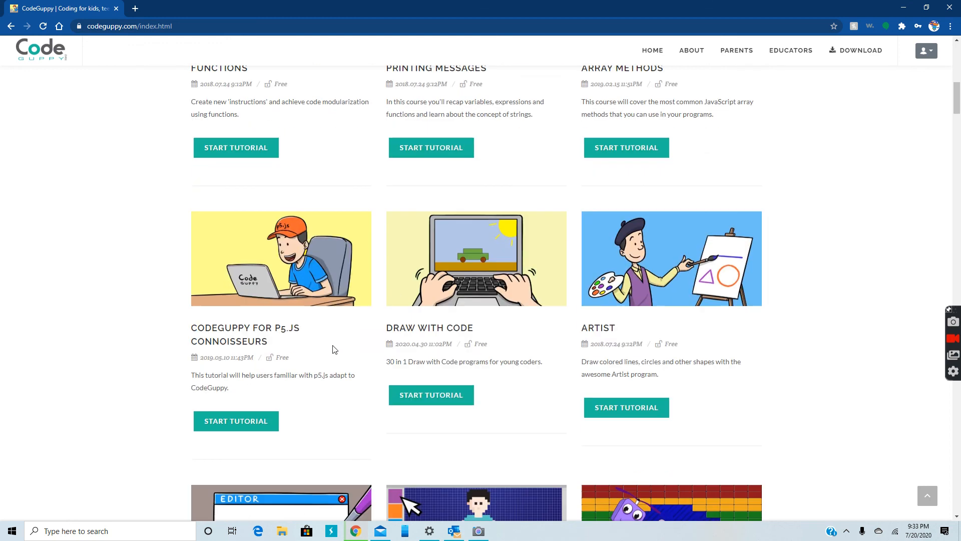
mouse_move(271, 331)
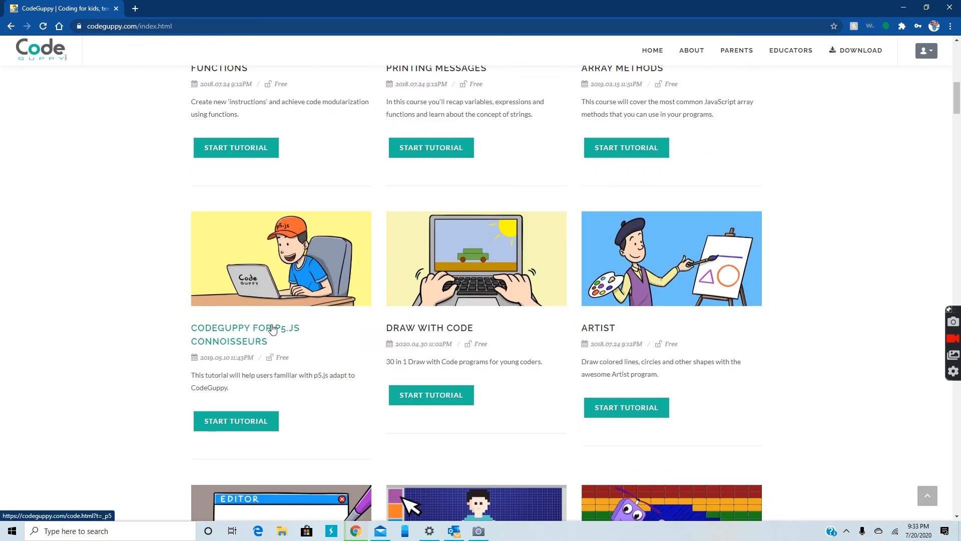
left_click(237, 421)
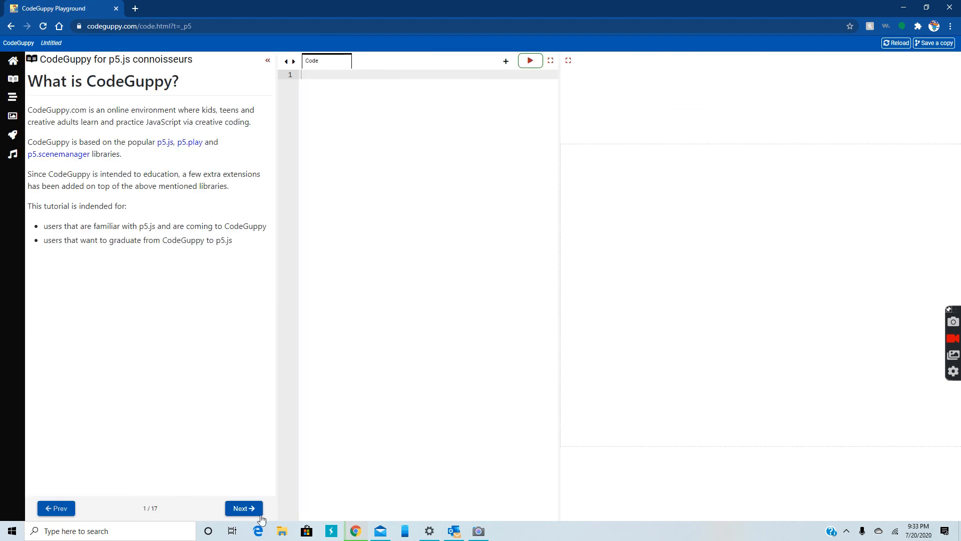
Advance to lesson 4, Enriched drawing API, and run its bear-face circle code.
left_click(243, 508)
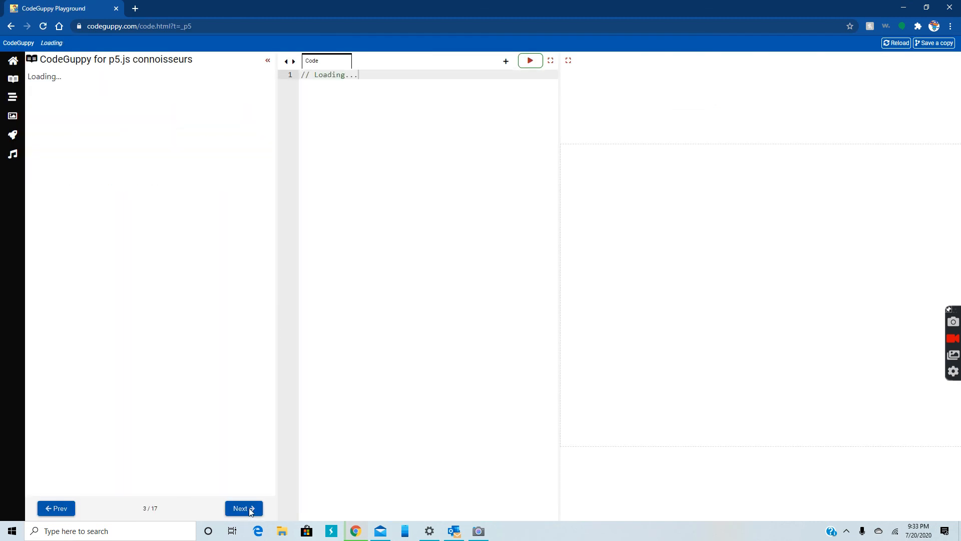
left_click(243, 508)
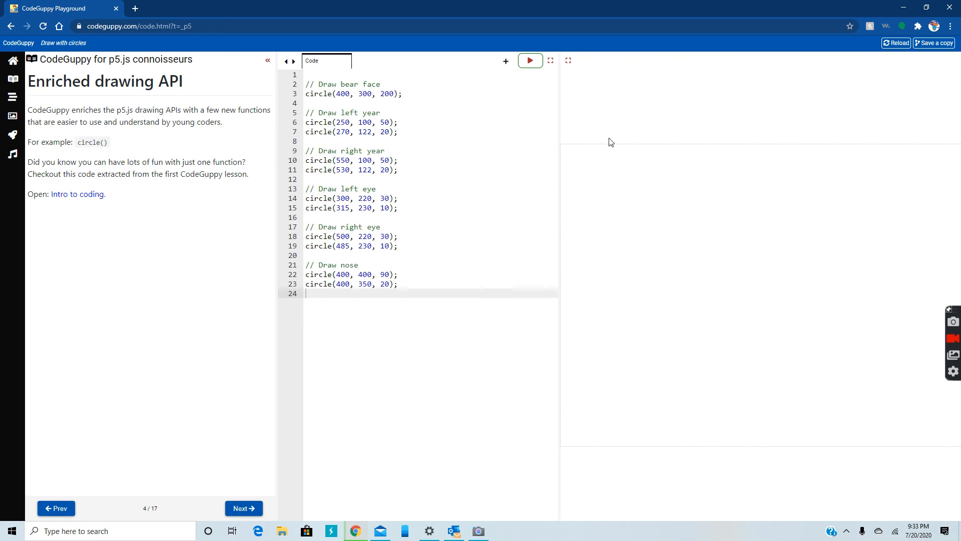
left_click(528, 60)
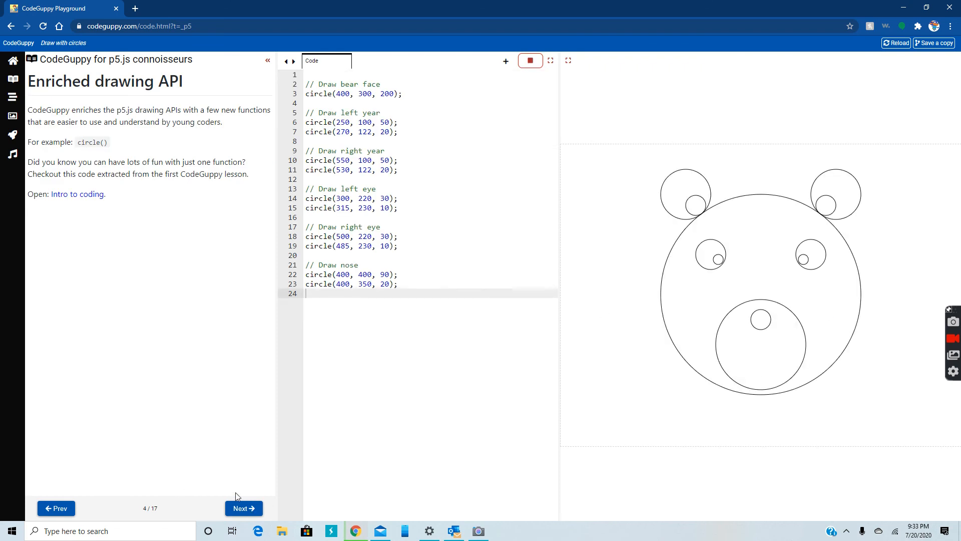
left_click(243, 508)
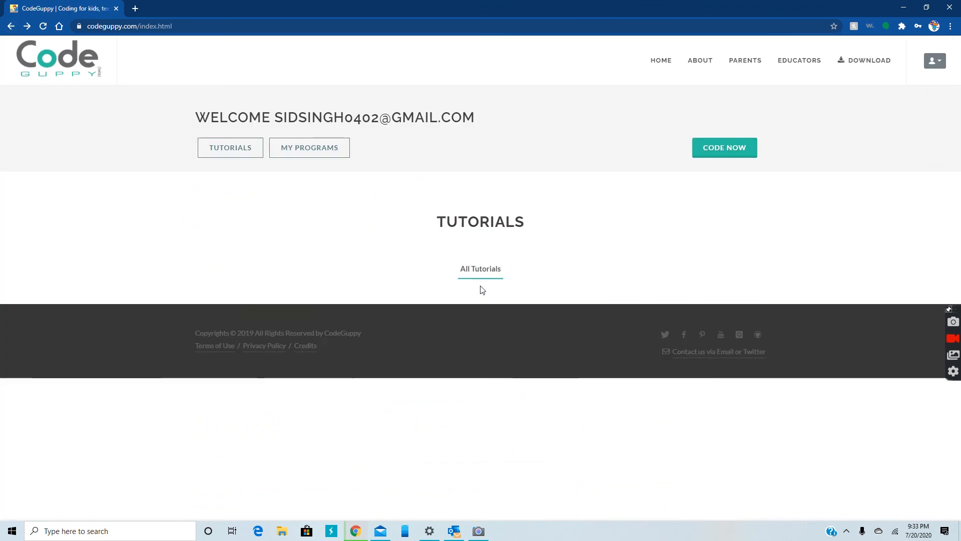
Scroll through the tutorials catalog down to its last entries.
scroll("down", 3)
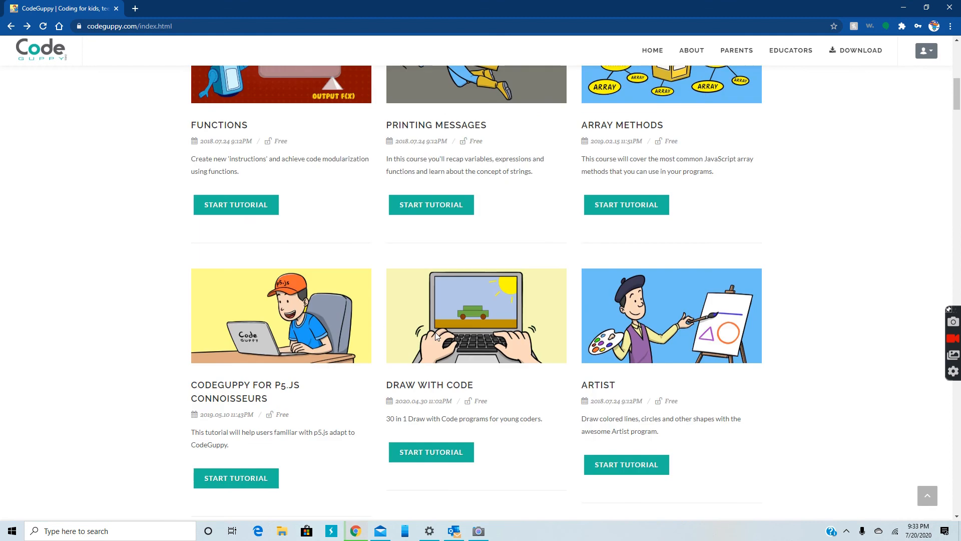
scroll("up", 3)
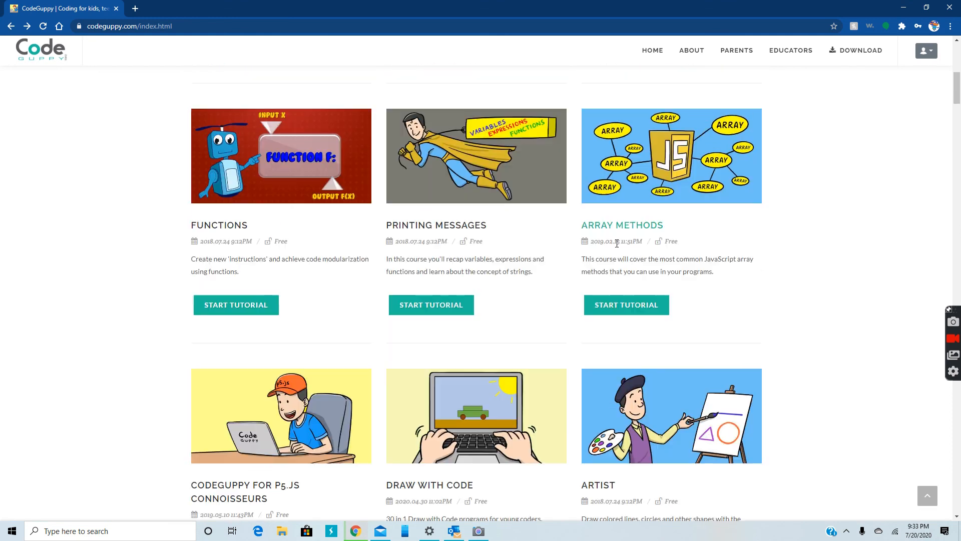
scroll("down", 3)
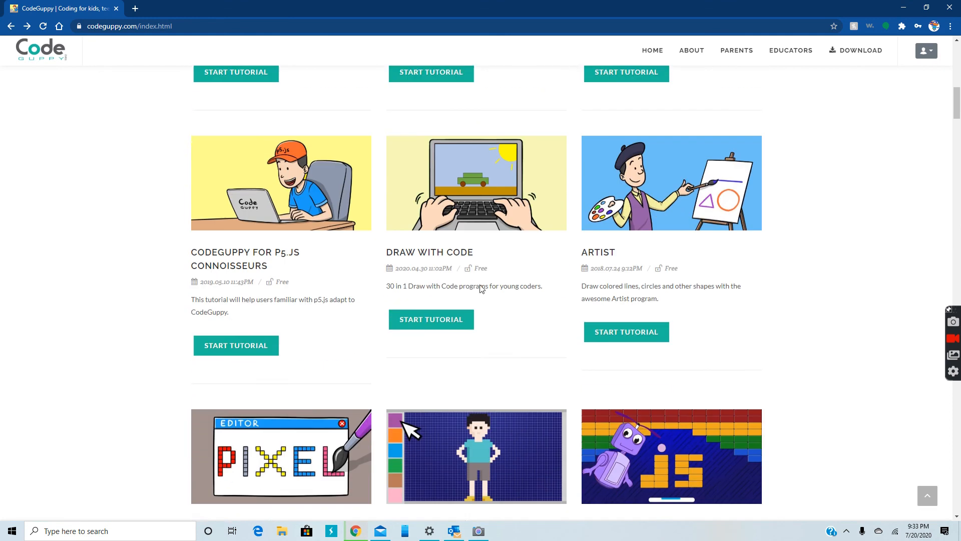
scroll("down", 3)
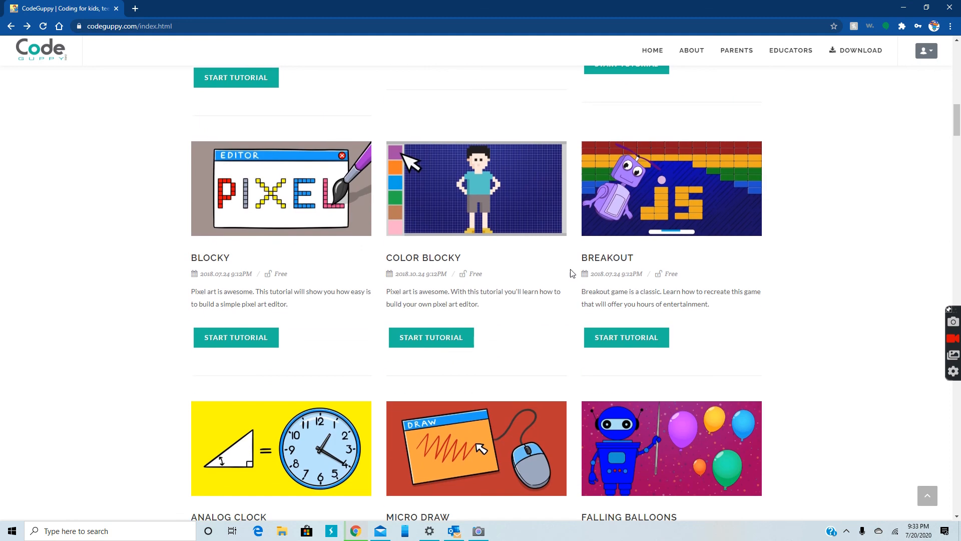
mouse_move(291, 246)
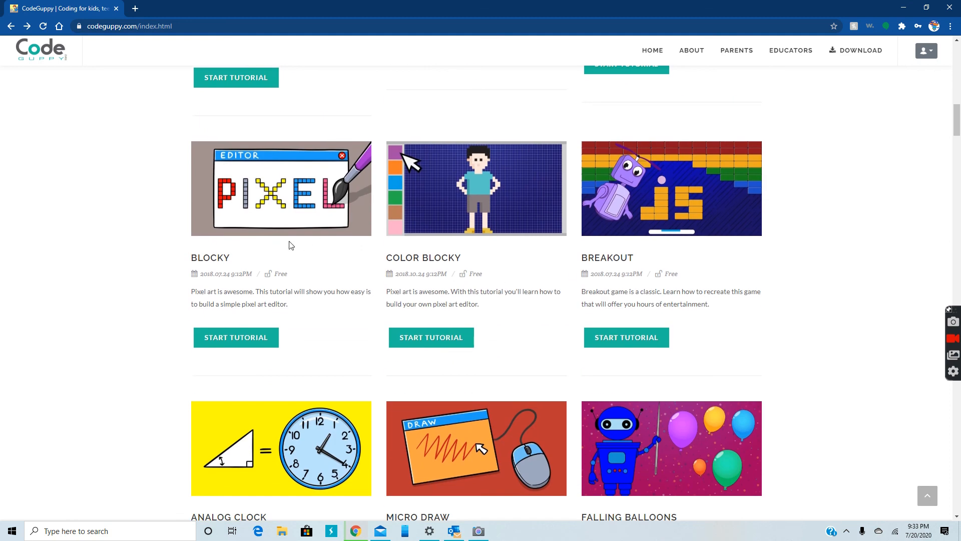
scroll("down", 3)
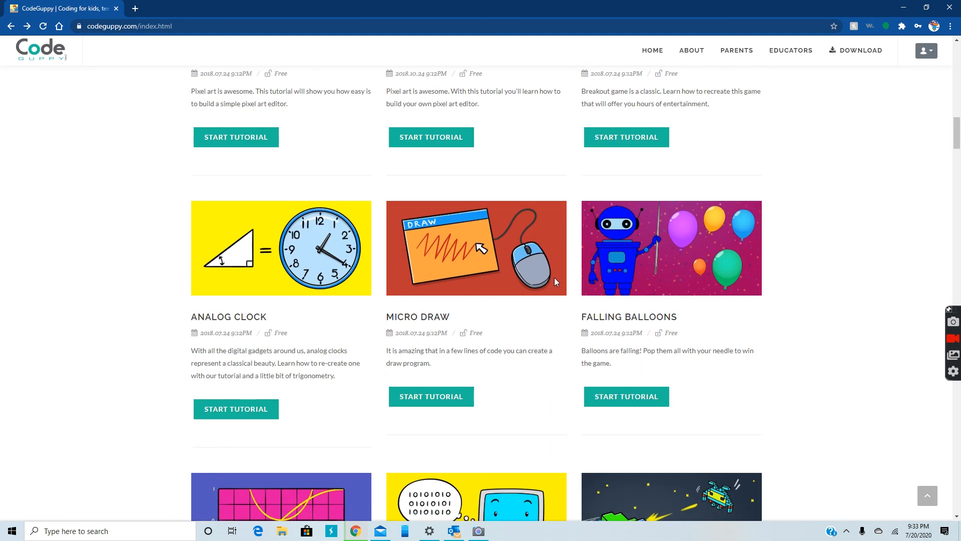
scroll("down", 3)
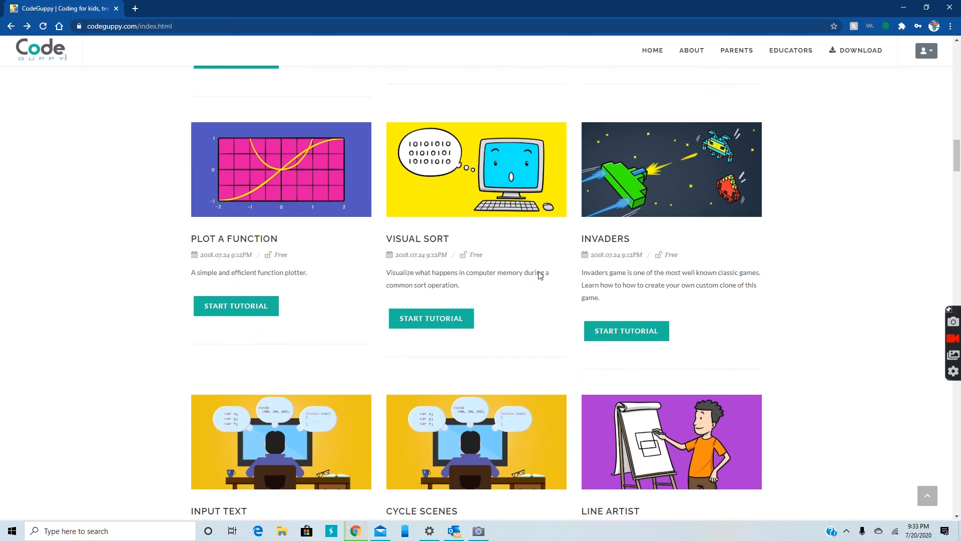
scroll("down", 3)
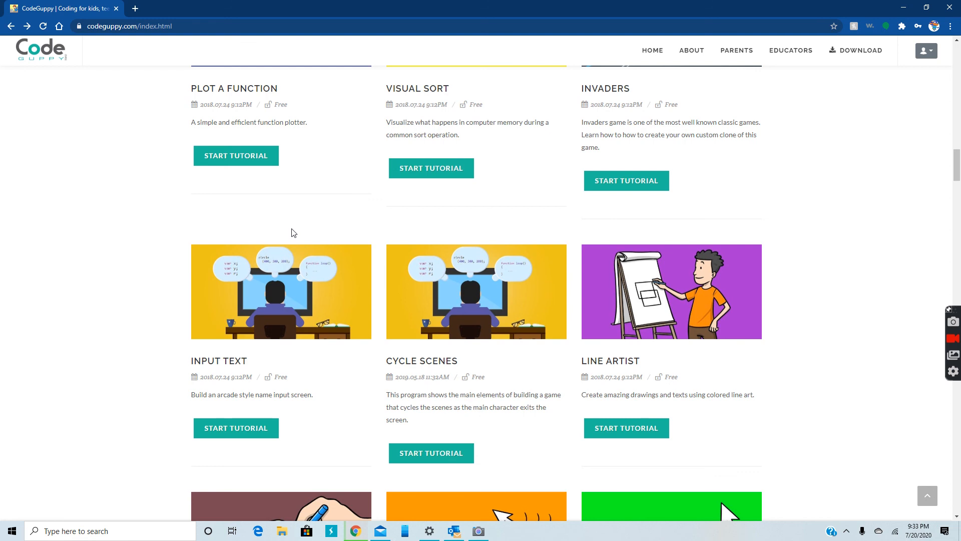
scroll("down", 3)
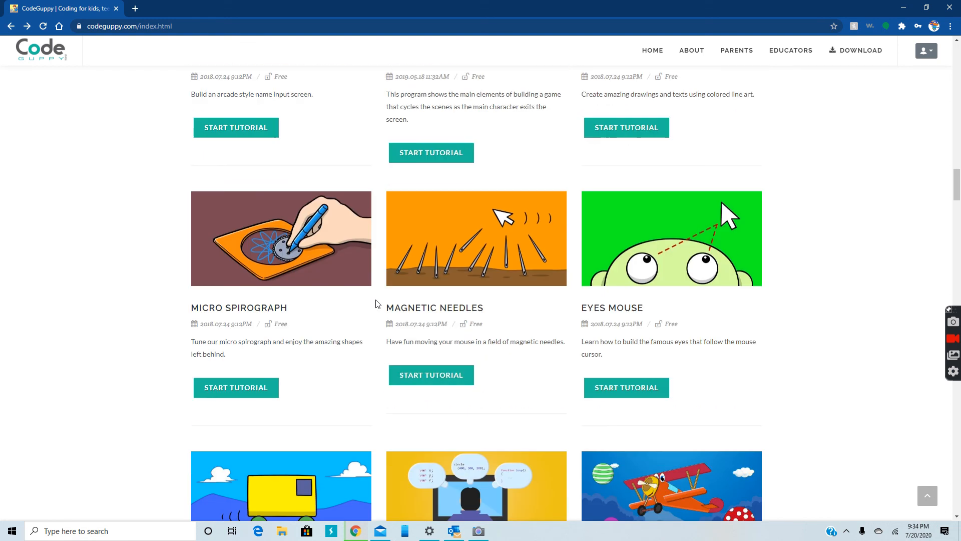
scroll("down", 3)
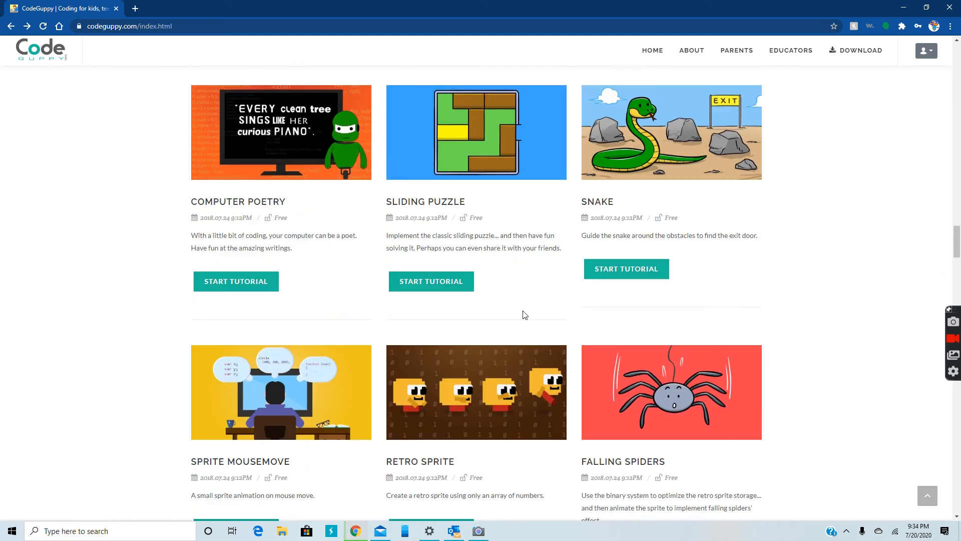
scroll("down", 3)
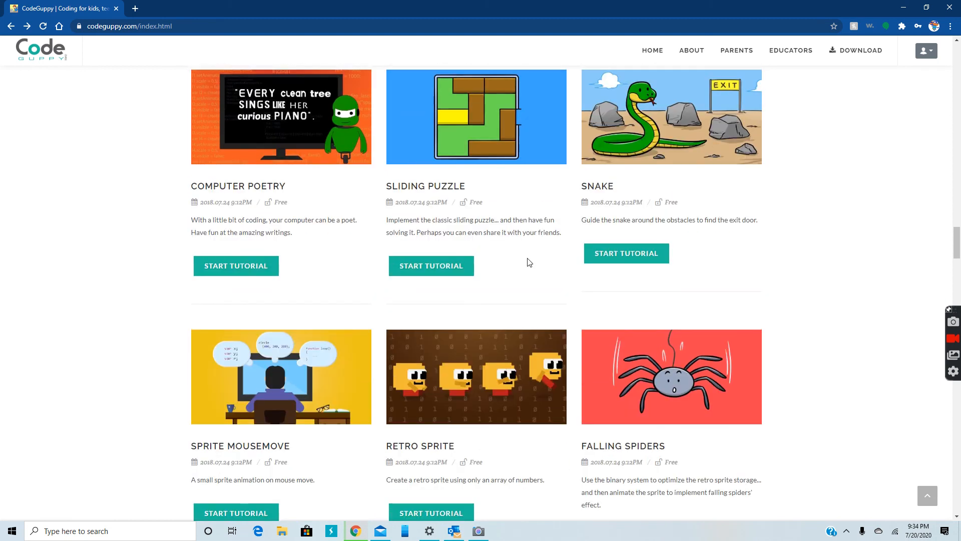
scroll("down", 3)
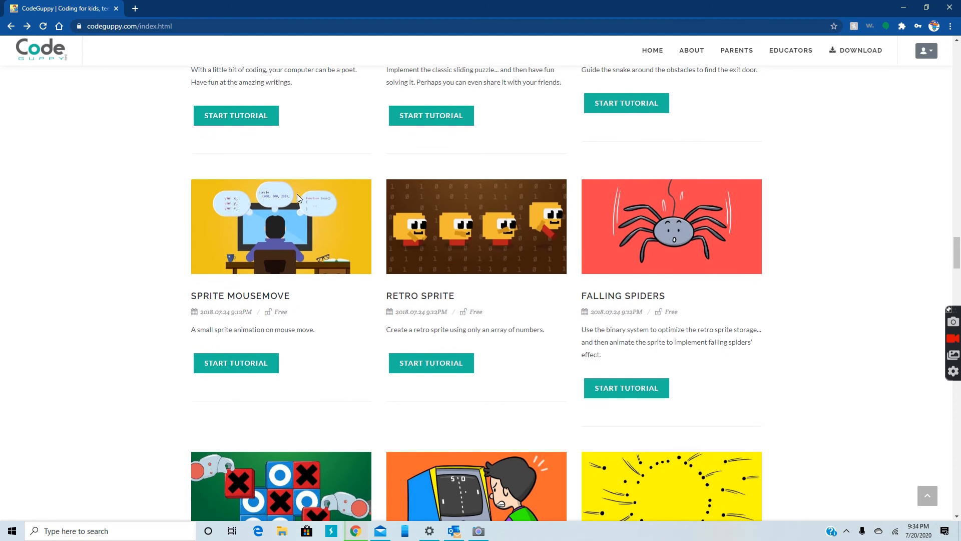
scroll("down", 3)
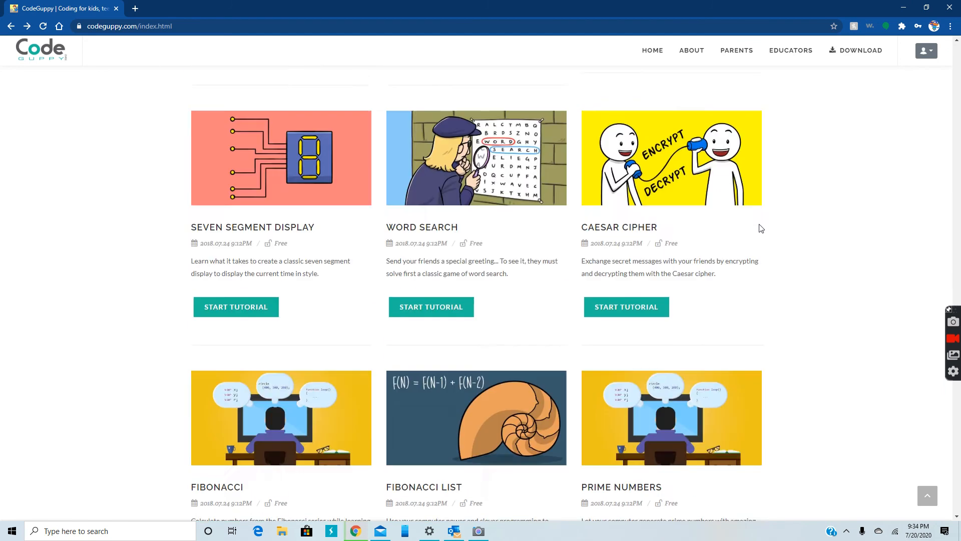
scroll("down", 3)
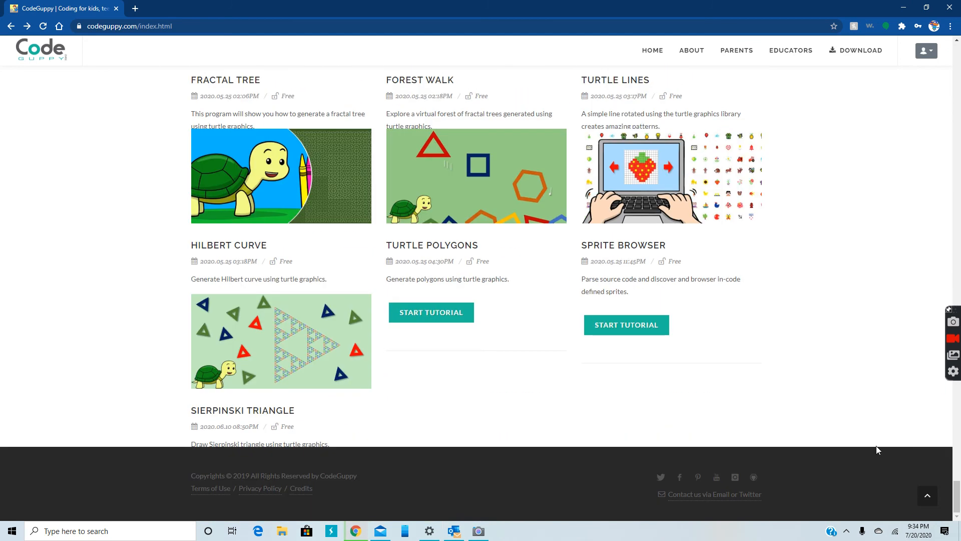
Bring up the Windows Camera window from the taskbar and maximize it.
left_click(478, 531)
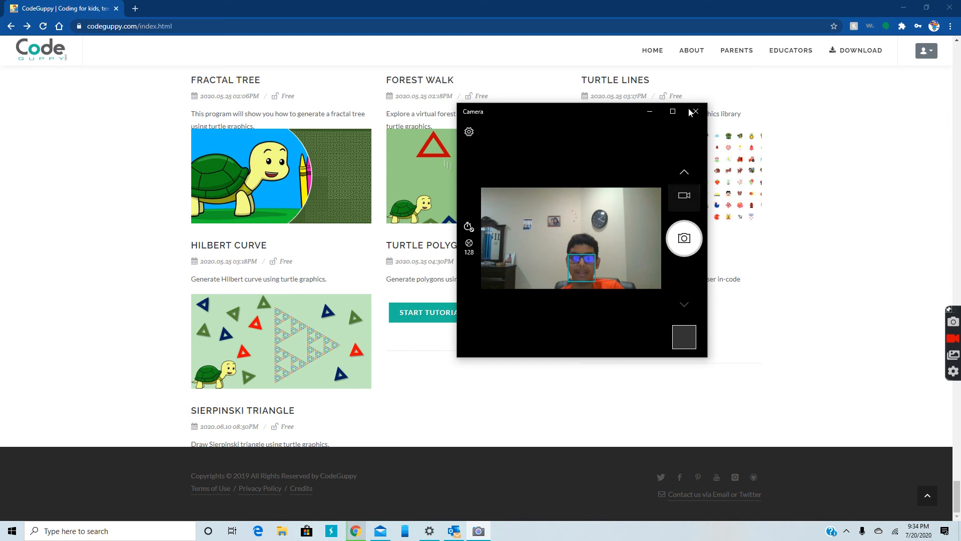
left_click(673, 112)
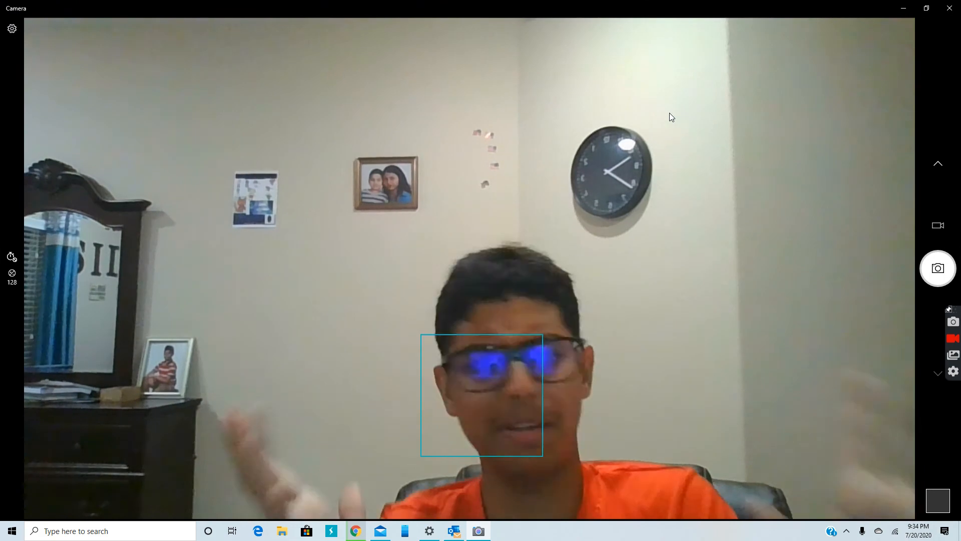